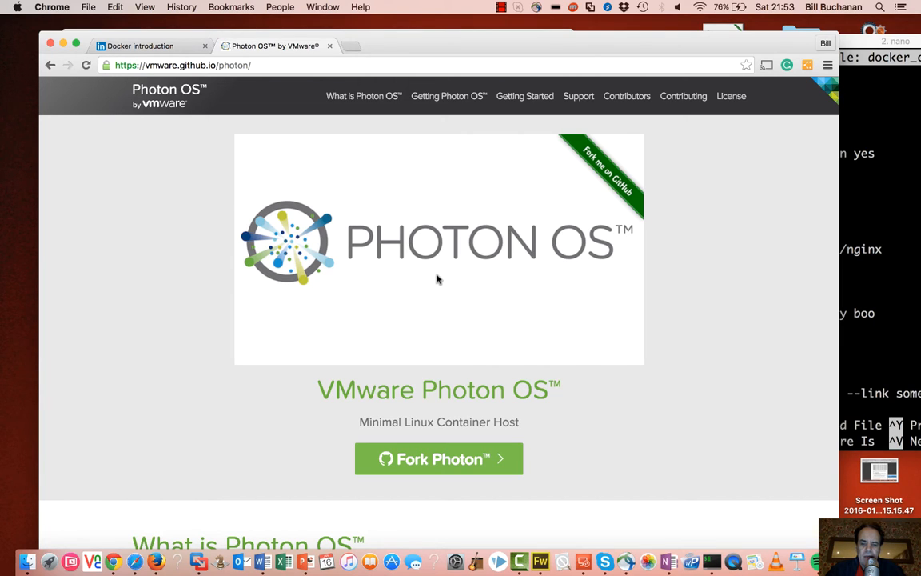
pyautogui.moveTo(612, 346)
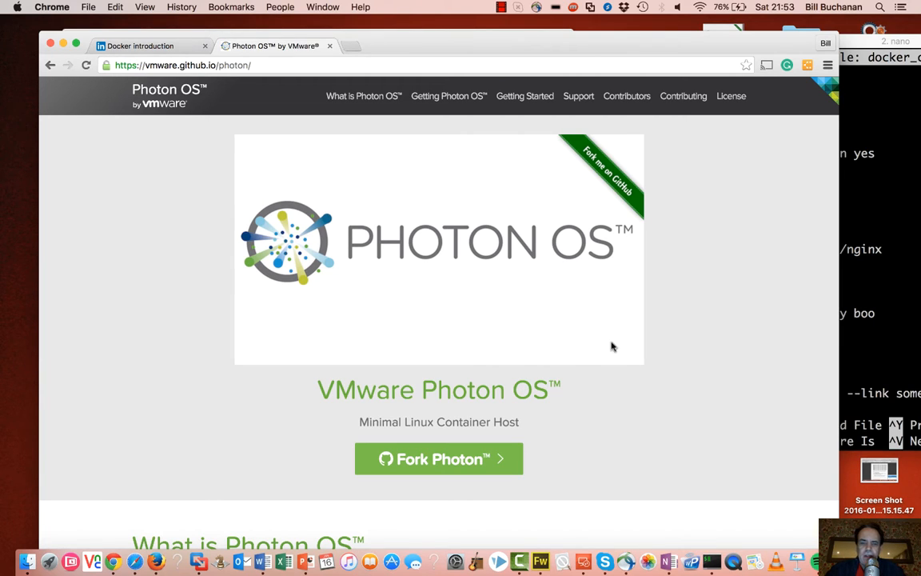
# - Return to the Docker introduction deck and step back to slide 16, 'Containers vs. VMs'
pyautogui.scroll(-3)
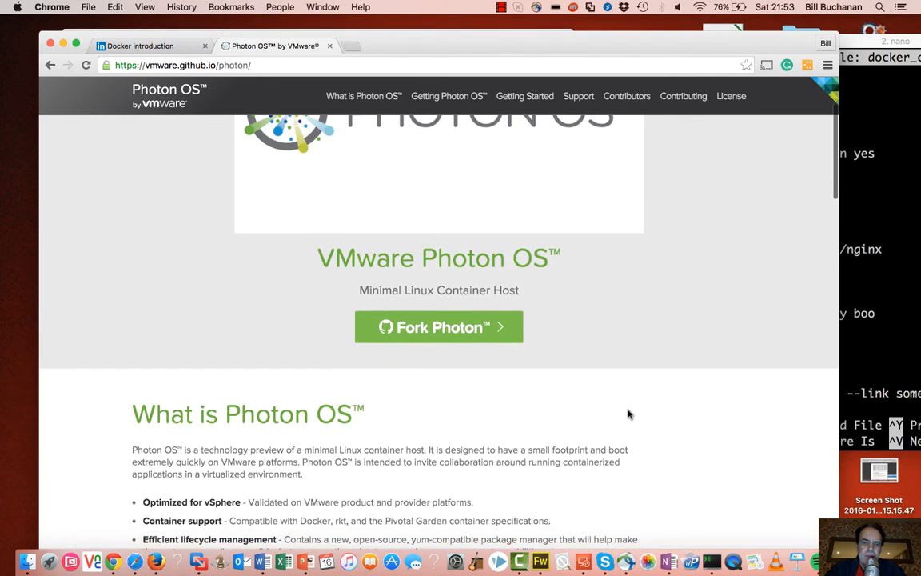
pyautogui.scroll(3)
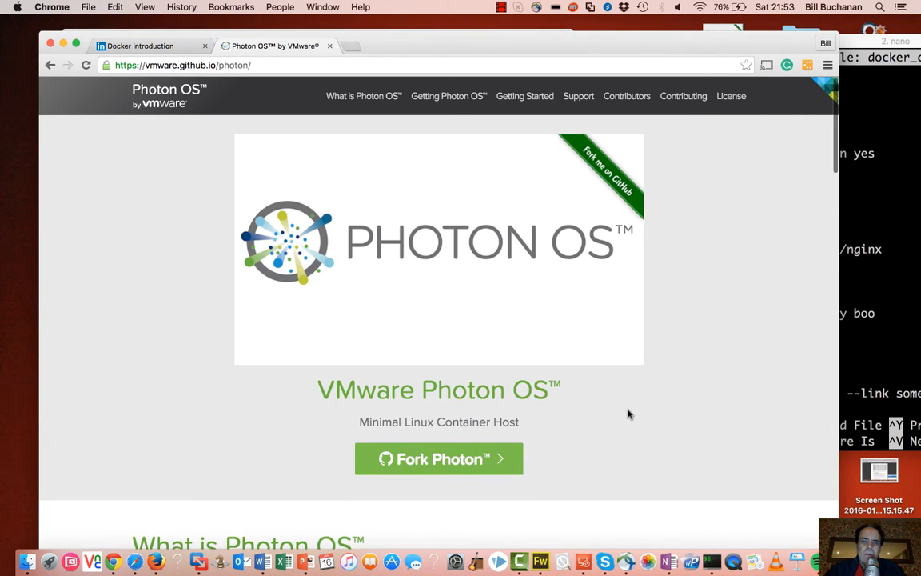
pyautogui.moveTo(518, 277)
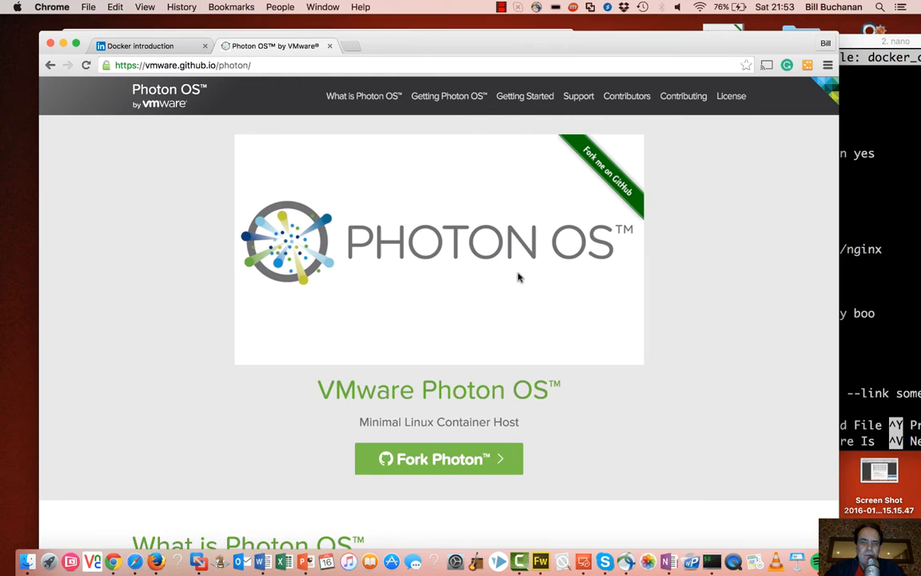
pyautogui.scroll(-3)
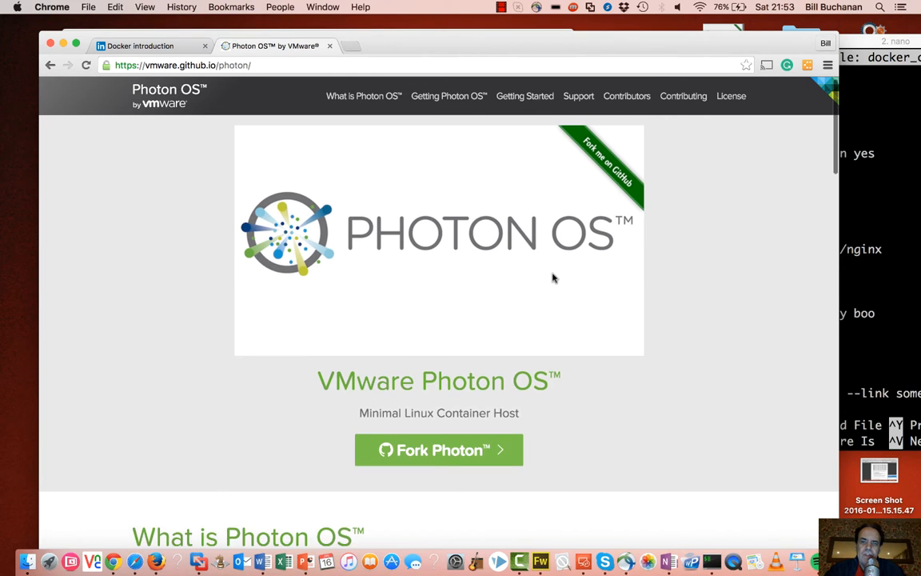
pyautogui.scroll(-3)
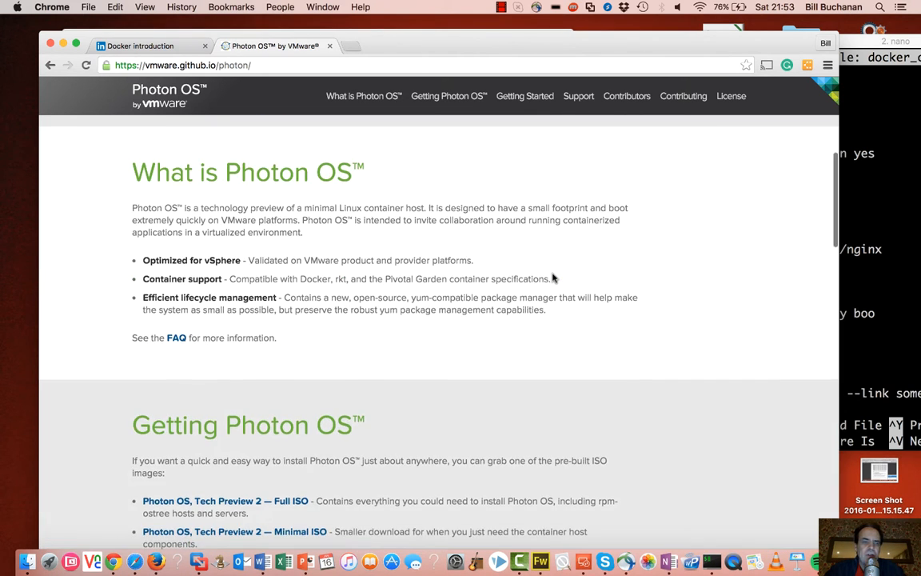
pyautogui.scroll(-3)
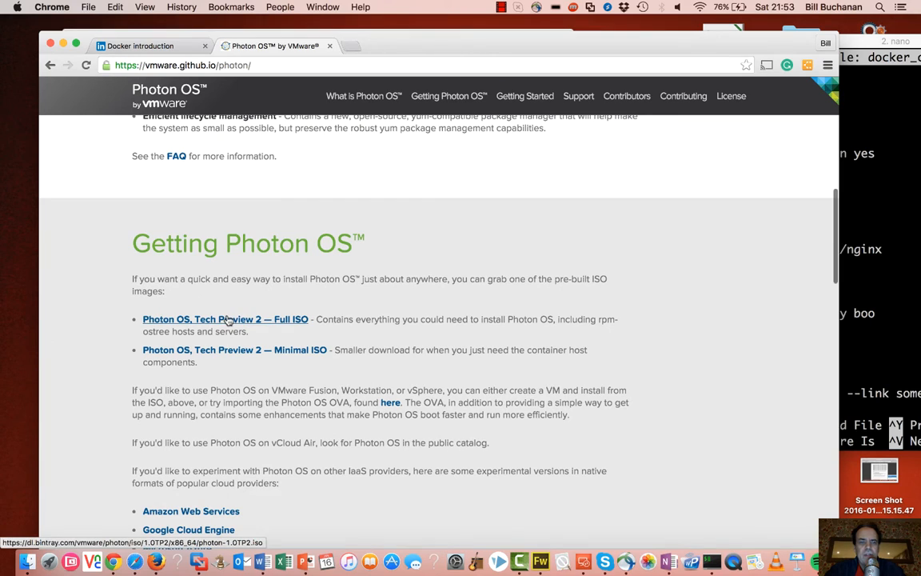
pyautogui.moveTo(286, 323)
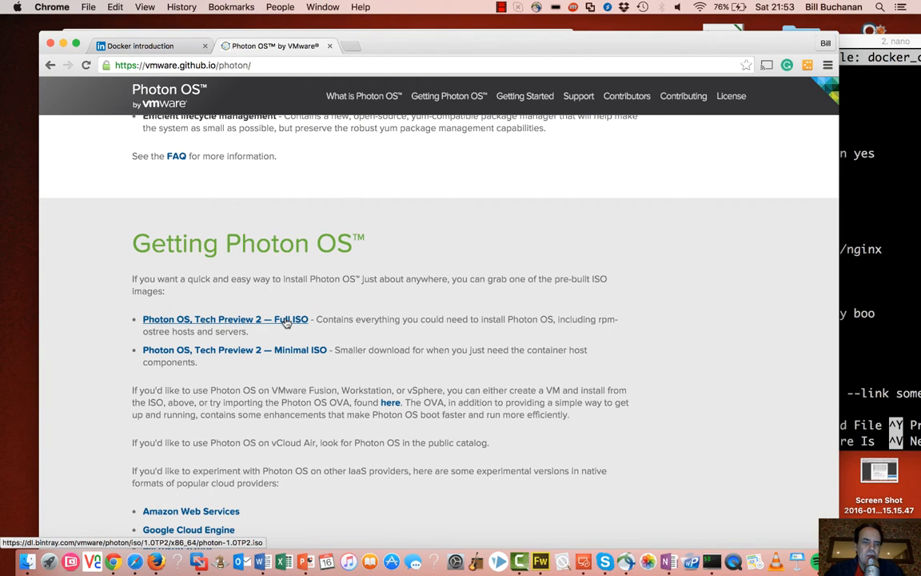
pyautogui.moveTo(286, 323)
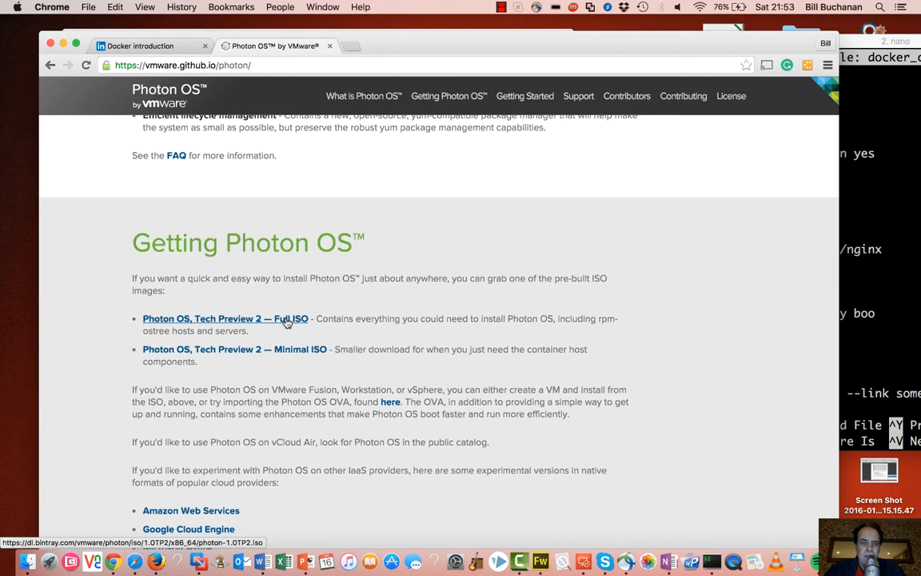
pyautogui.scroll(-3)
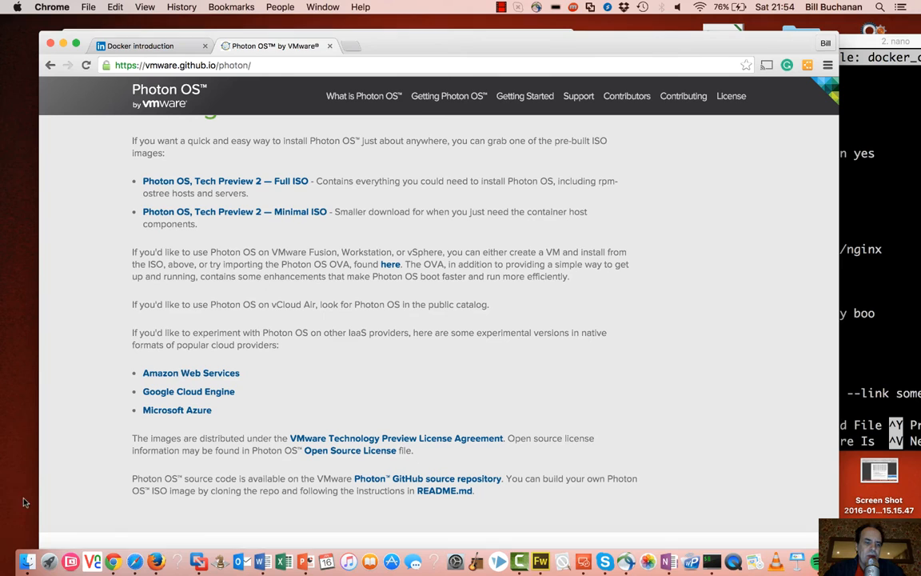
pyautogui.moveTo(177, 409)
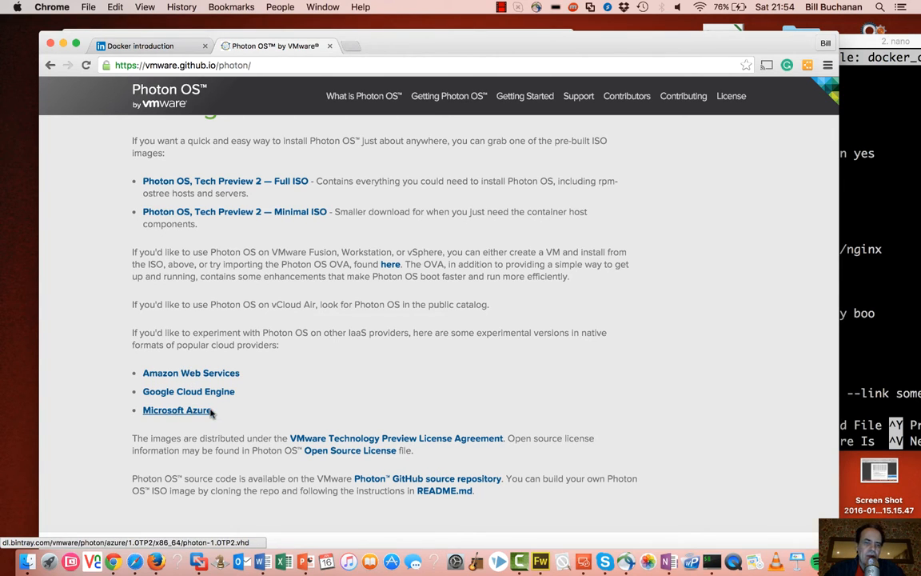
pyautogui.scroll(-3)
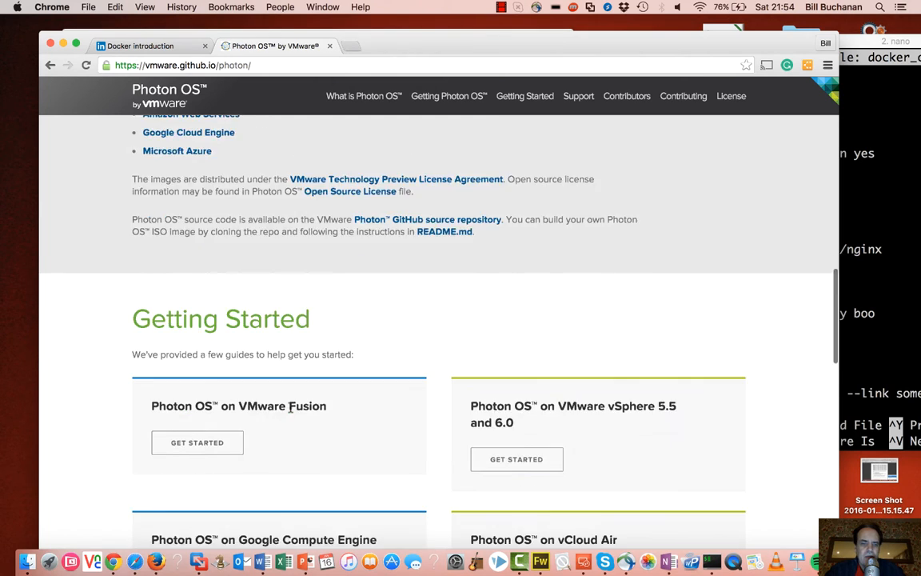
pyautogui.scroll(3)
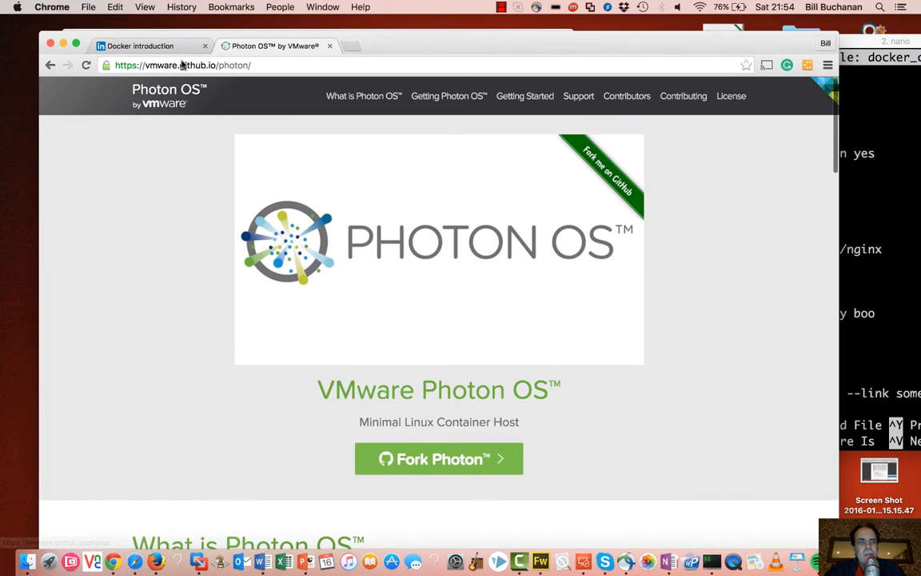
pyautogui.click(140, 46)
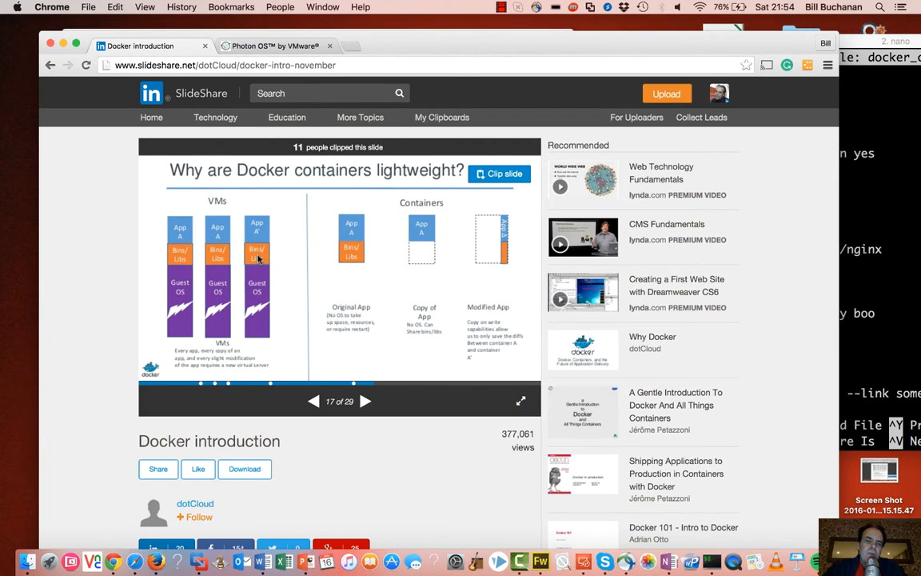
pyautogui.click(313, 400)
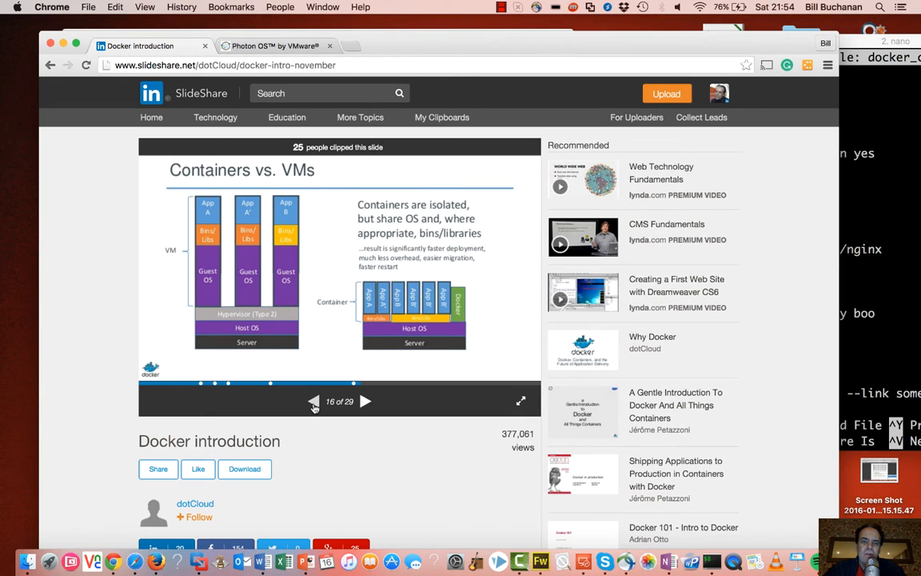
pyautogui.moveTo(358, 361)
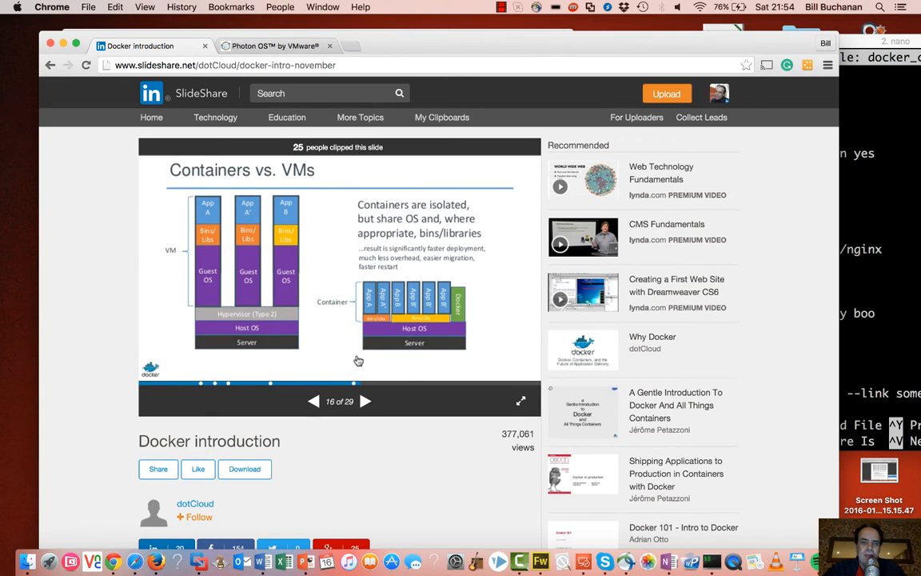
pyautogui.moveTo(368, 288)
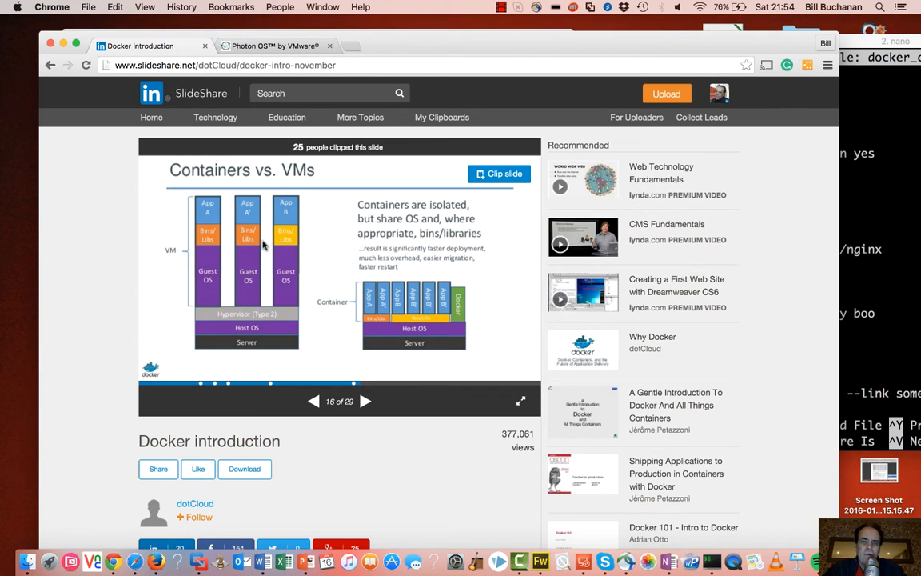
pyautogui.moveTo(242, 291)
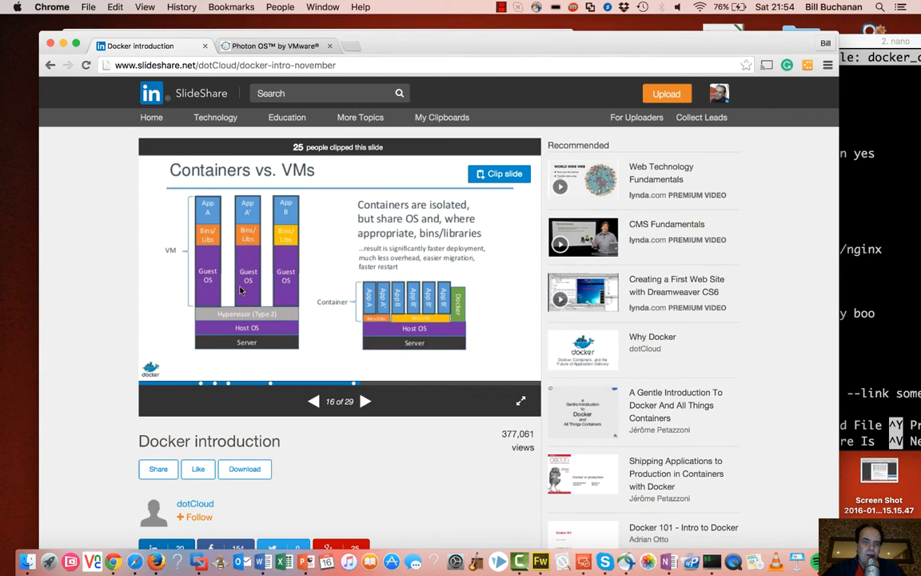
pyautogui.moveTo(228, 262)
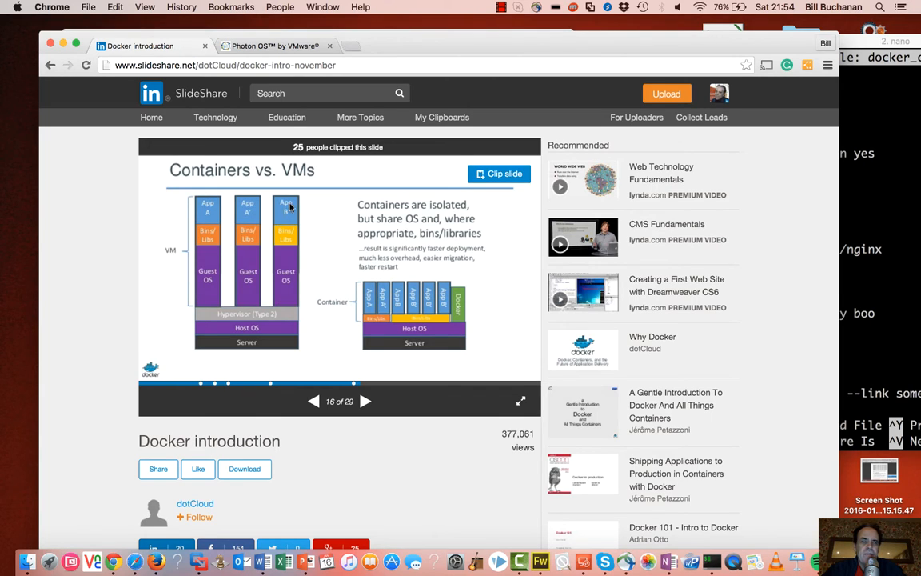
pyautogui.moveTo(286, 288)
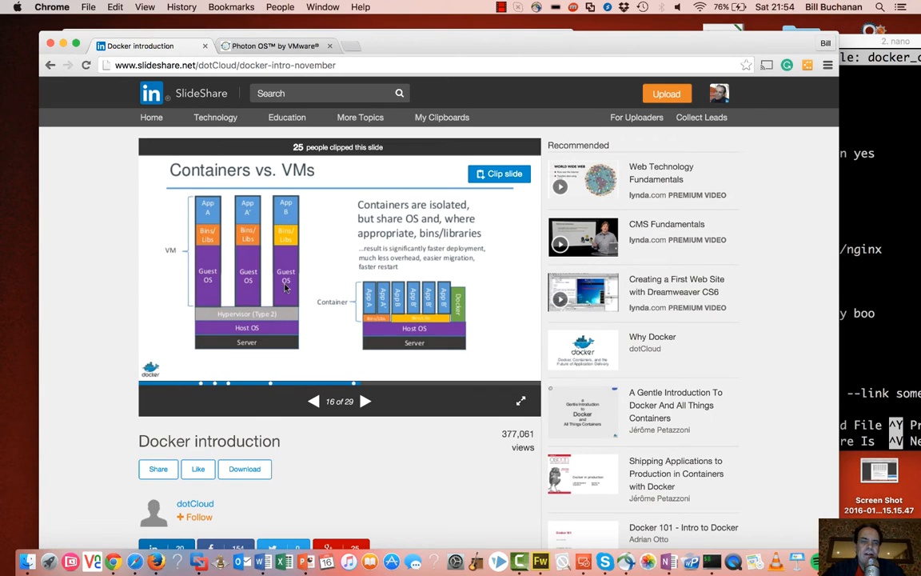
pyautogui.moveTo(287, 302)
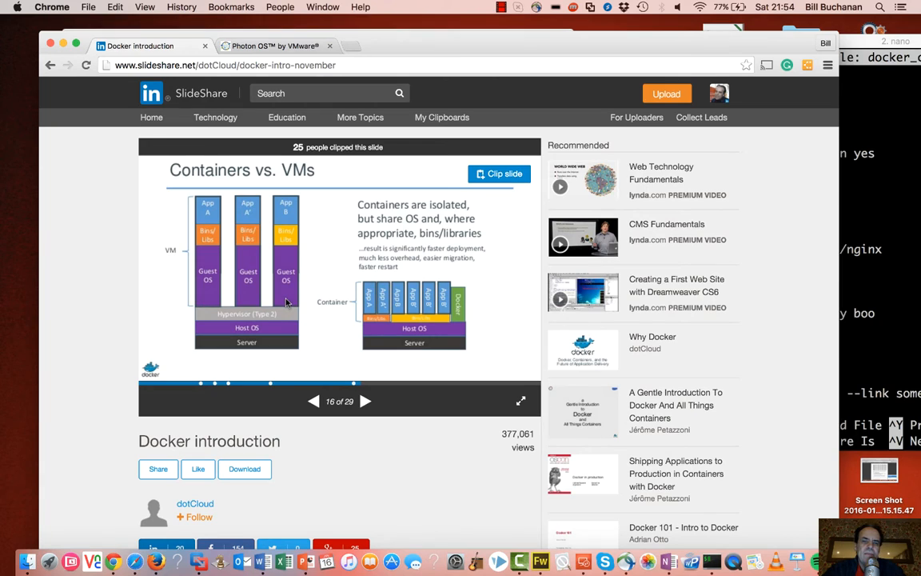
pyautogui.moveTo(372, 292)
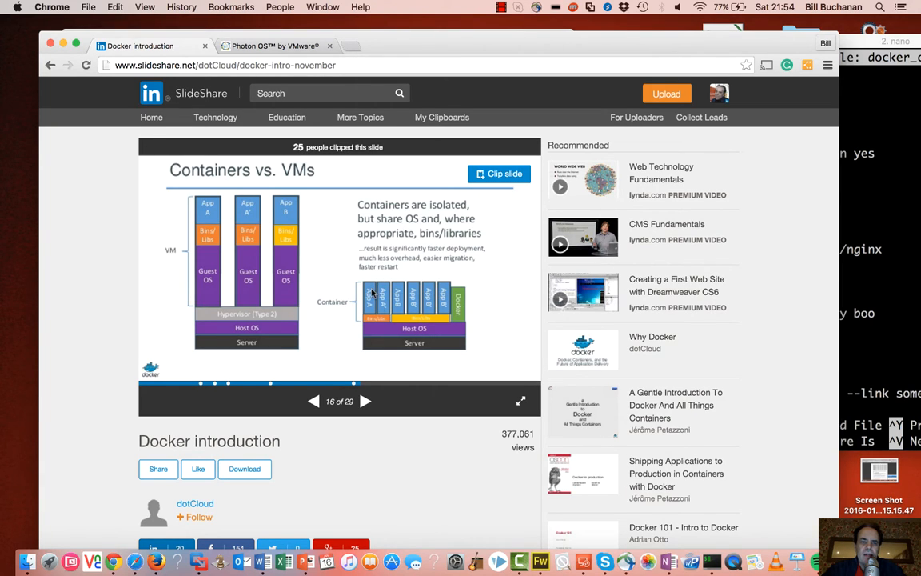
pyautogui.moveTo(382, 323)
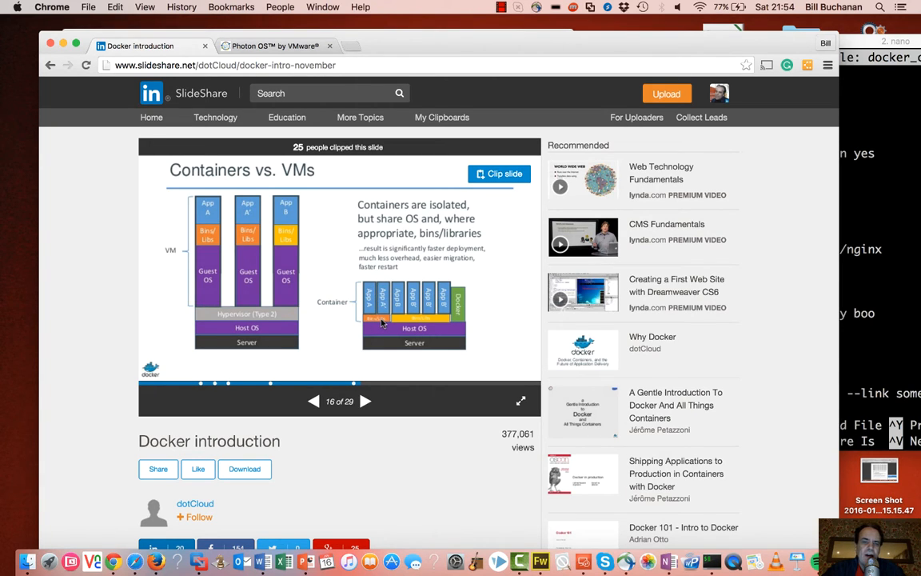
pyautogui.moveTo(380, 324)
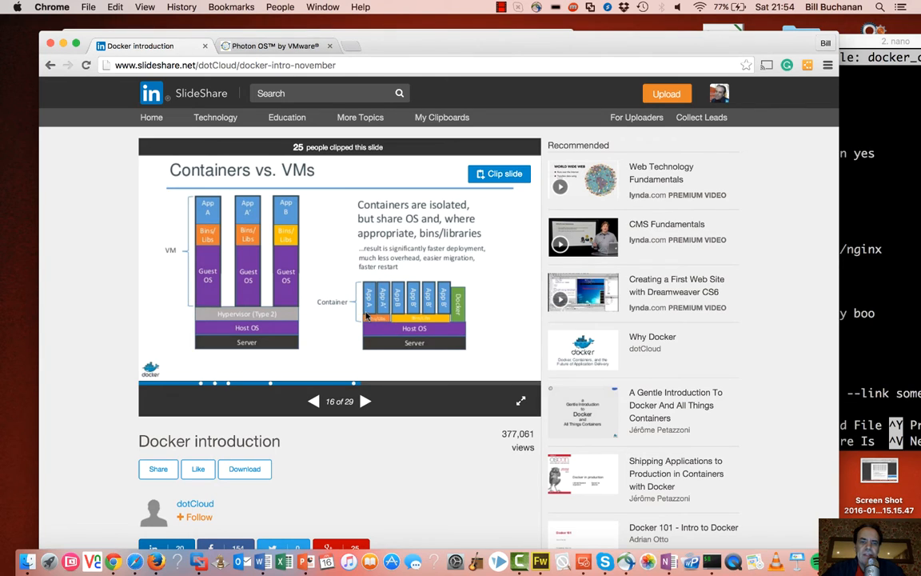
pyautogui.moveTo(364, 296)
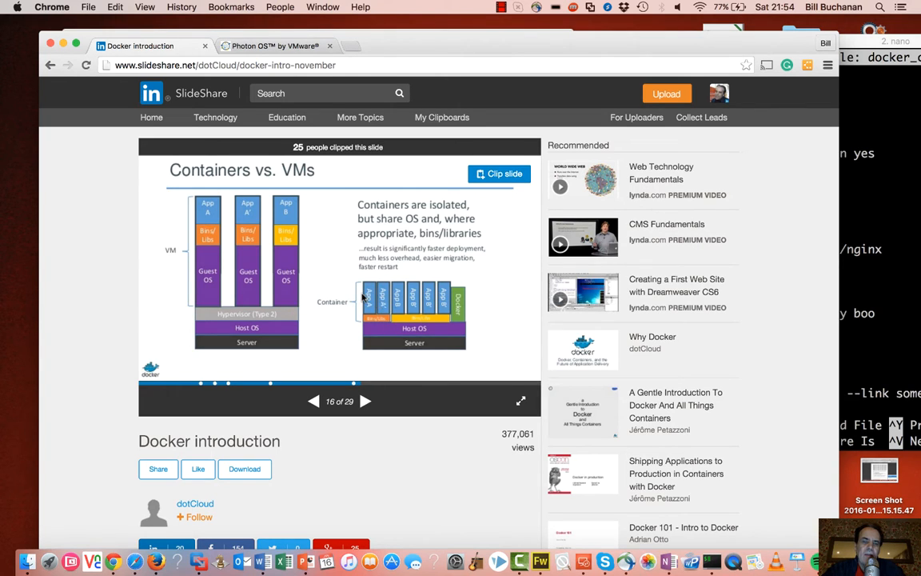
pyautogui.moveTo(382, 306)
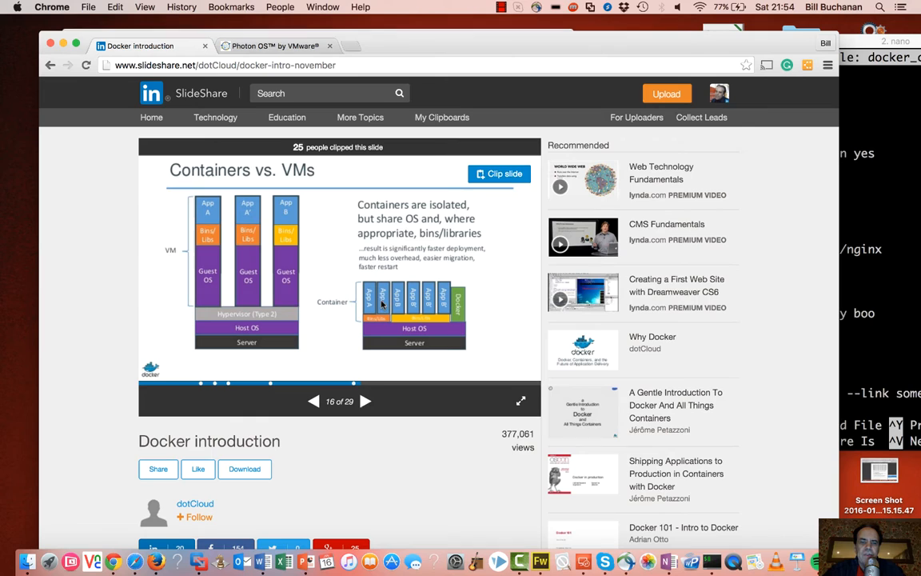
pyautogui.moveTo(454, 334)
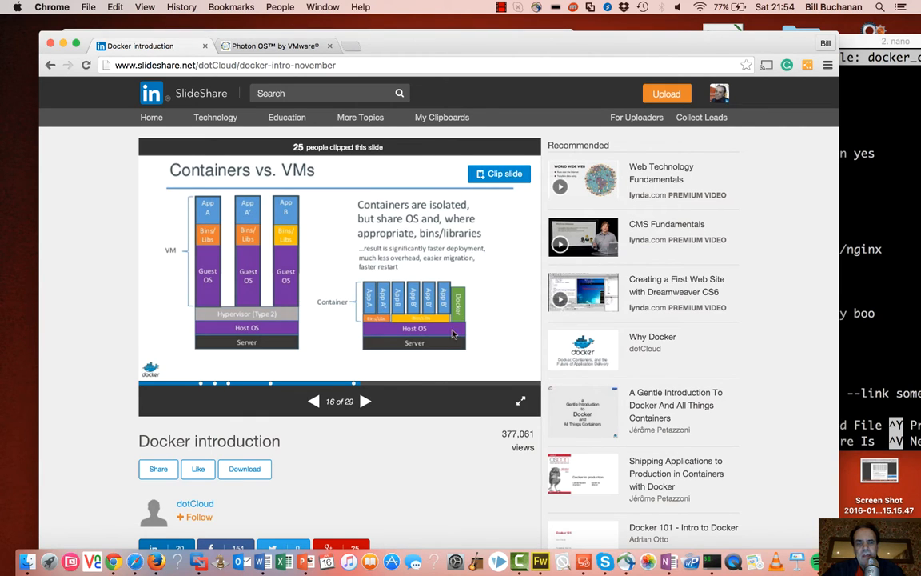
pyautogui.moveTo(458, 306)
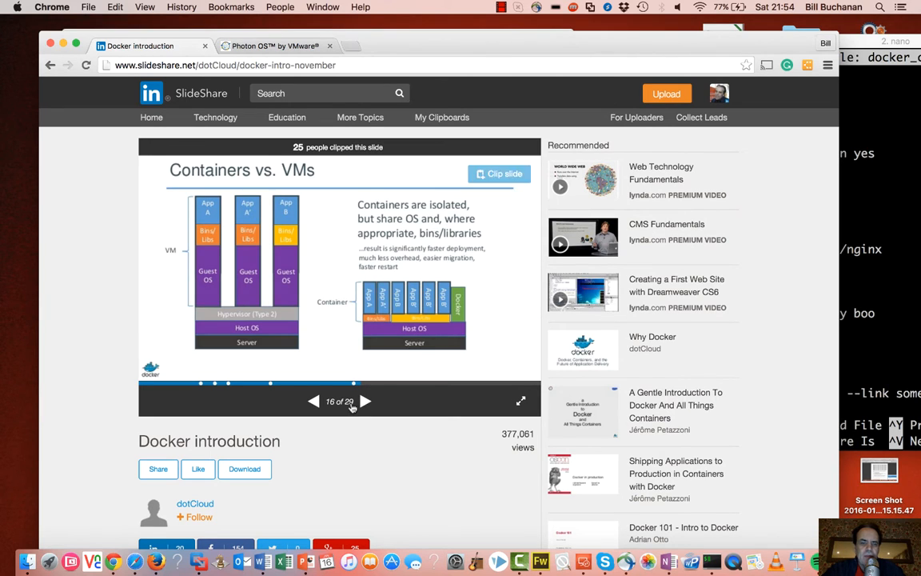
# - Advance the deck to slide 17, 'Why are Docker containers lightweight?'
pyautogui.click(366, 400)
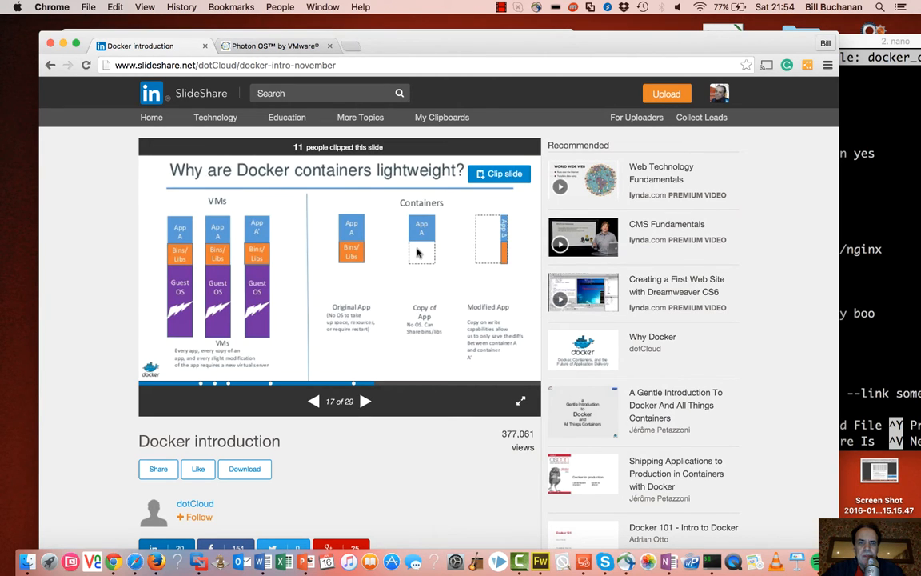
pyautogui.moveTo(415, 246)
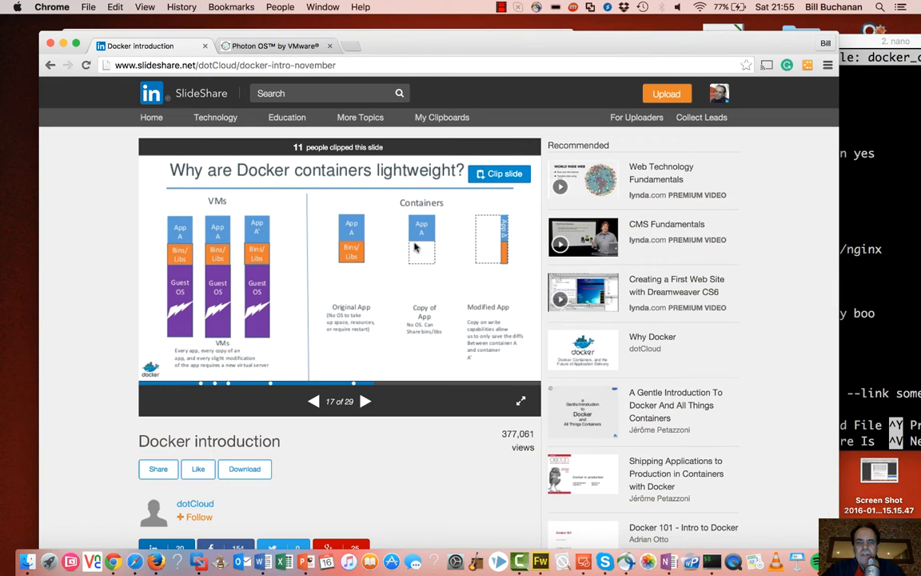
pyautogui.moveTo(381, 254)
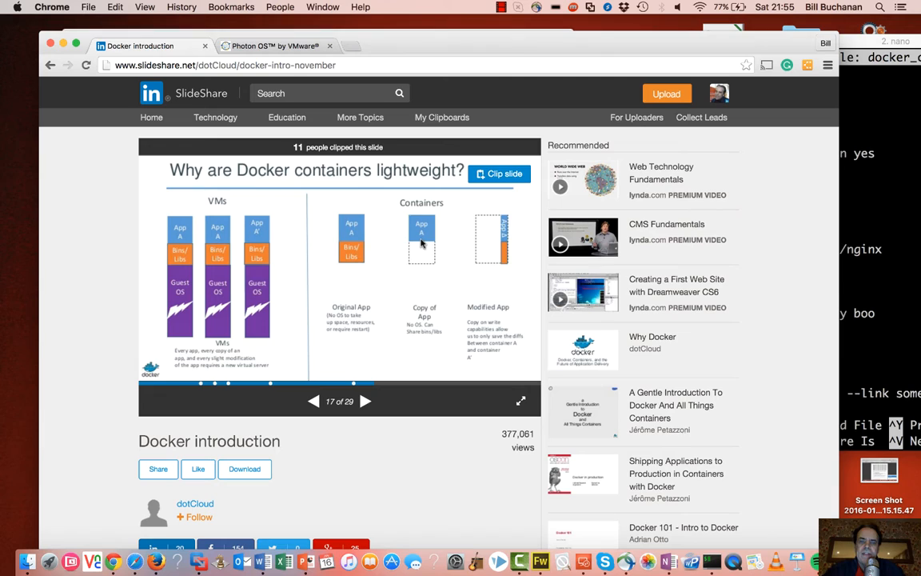
pyautogui.moveTo(416, 249)
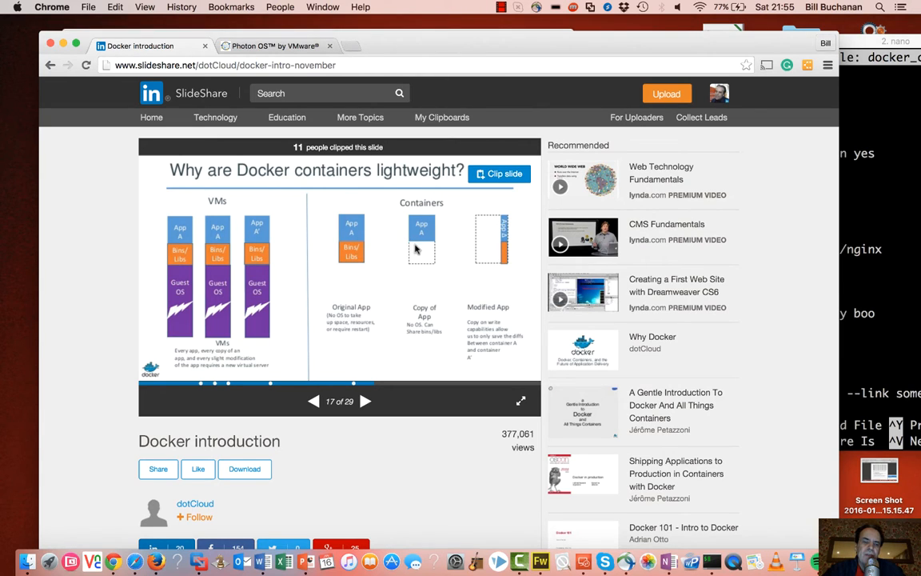
pyautogui.moveTo(412, 208)
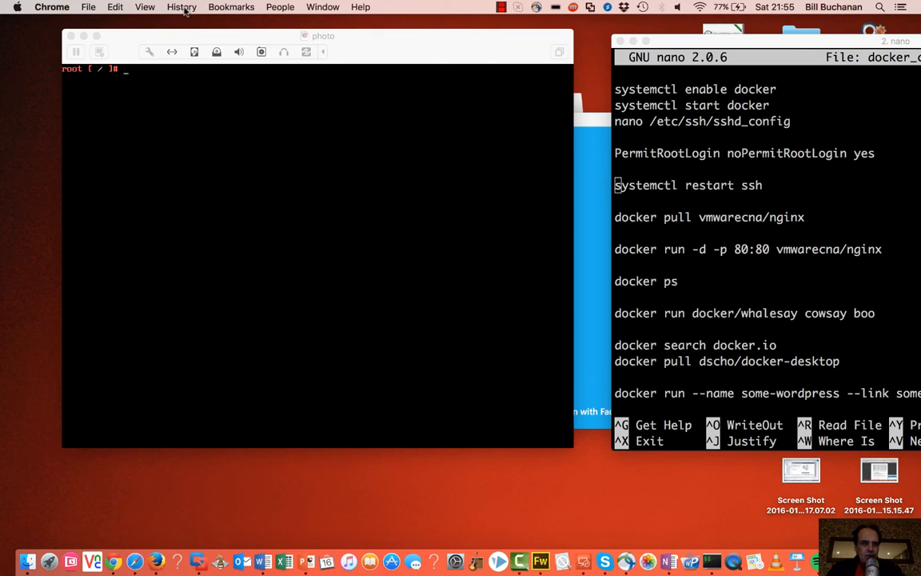
# - Restart the Photon VM from the Virtual Machine menu and confirm the restart
pyautogui.click(317, 240)
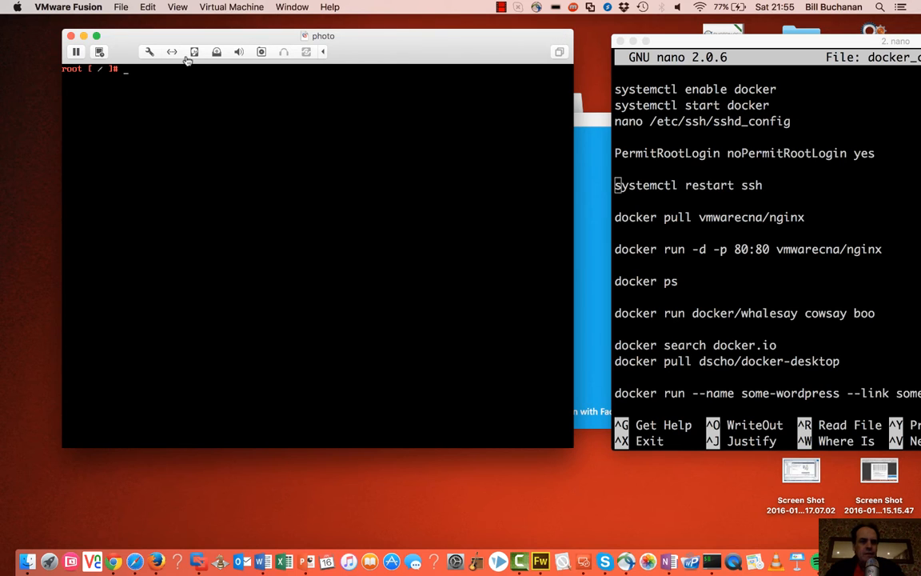
pyautogui.moveTo(257, 61)
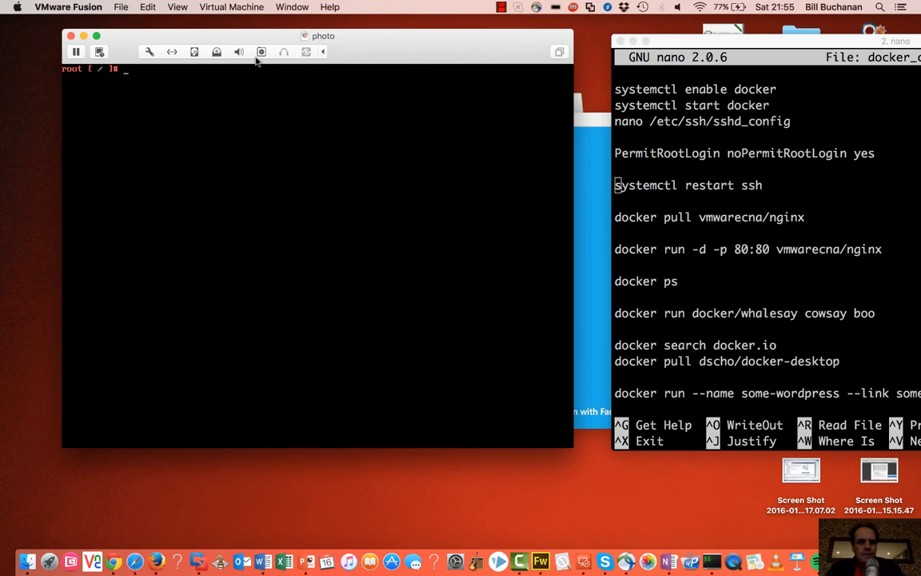
pyautogui.click(231, 7)
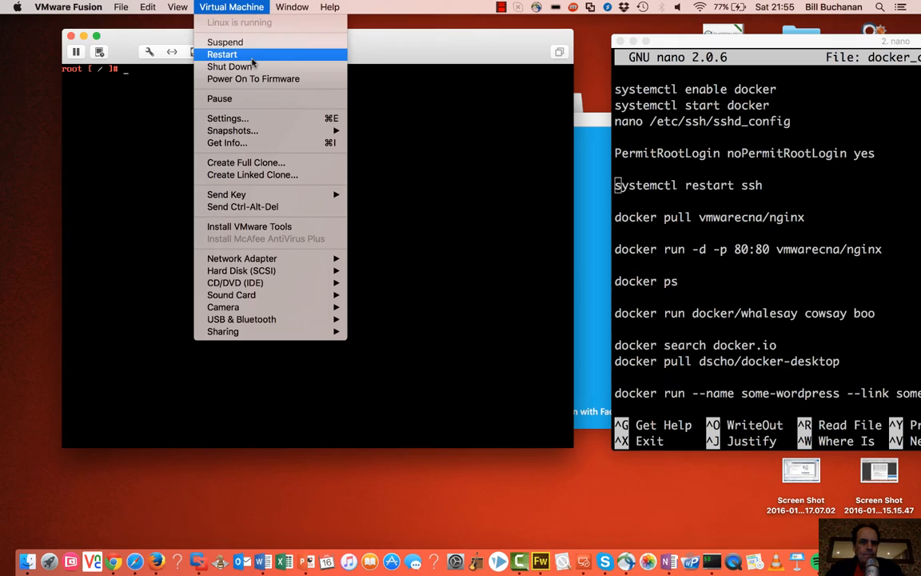
pyautogui.click(222, 55)
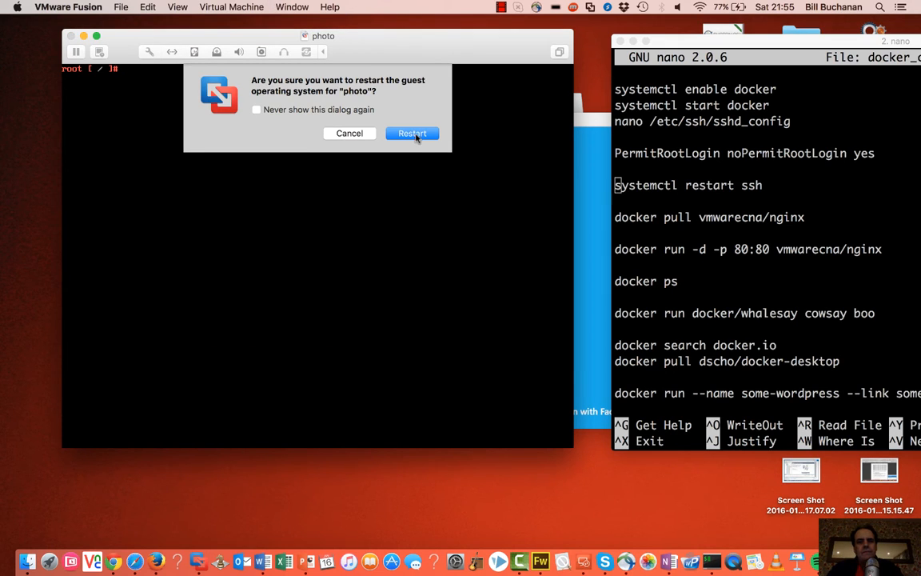
pyautogui.click(411, 132)
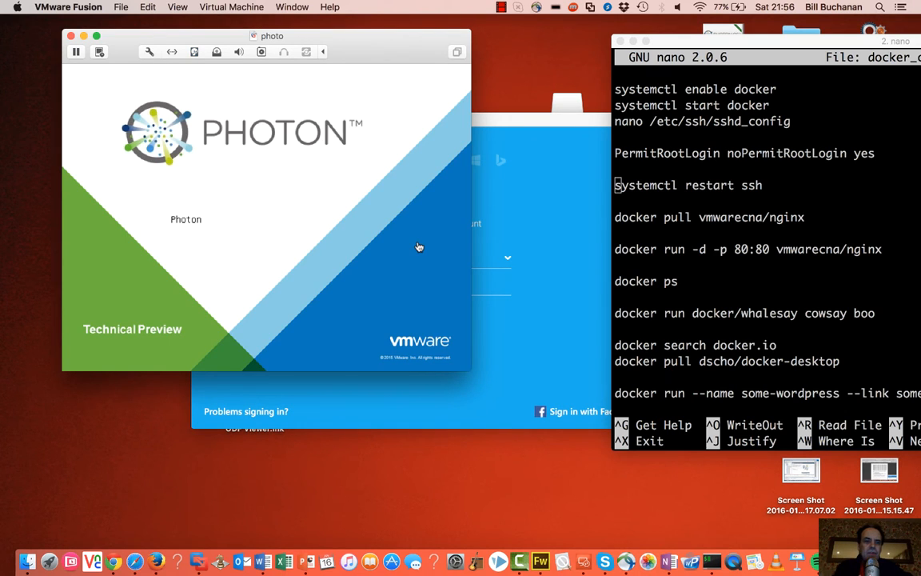
pyautogui.moveTo(370, 183)
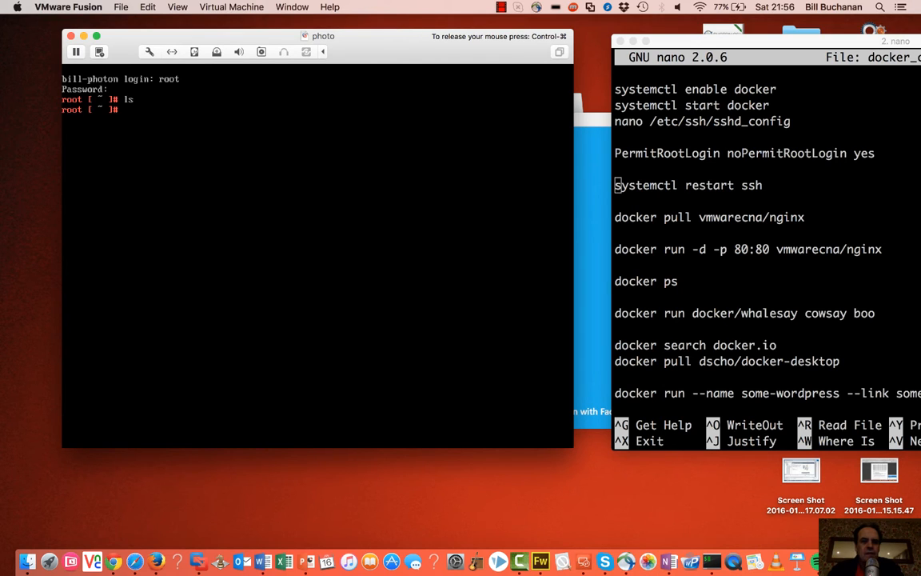
# - Enable and start the Docker service with systemctl
pyautogui.write('sysm')
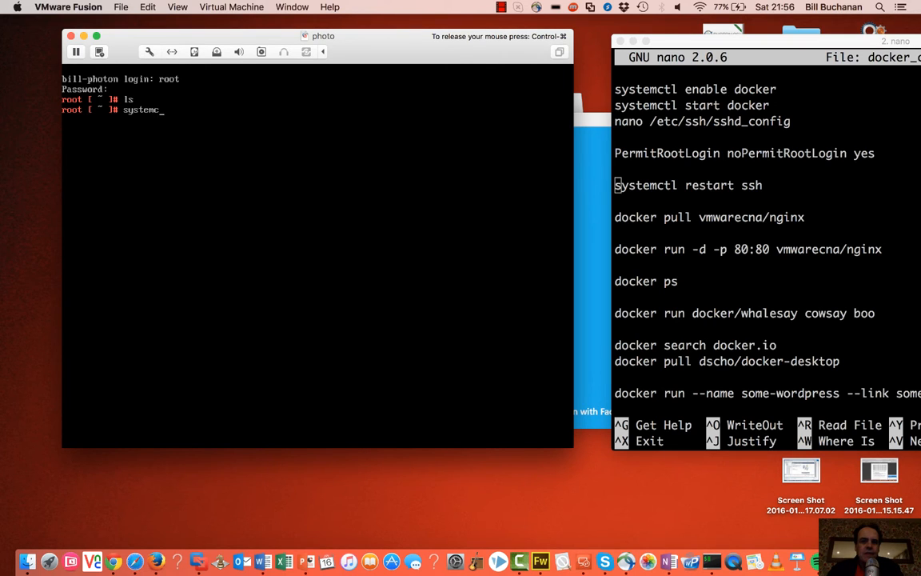
pyautogui.write('l')
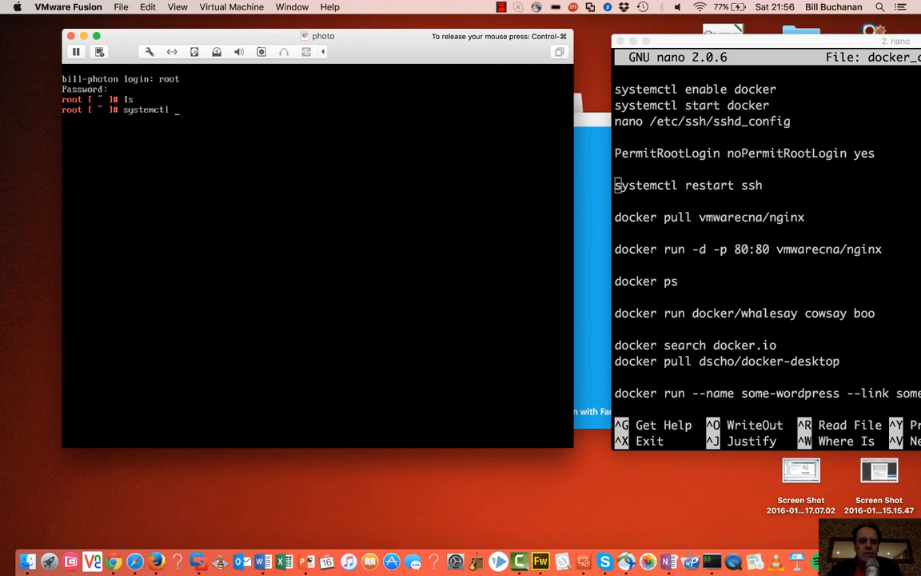
pyautogui.write('enable docker')
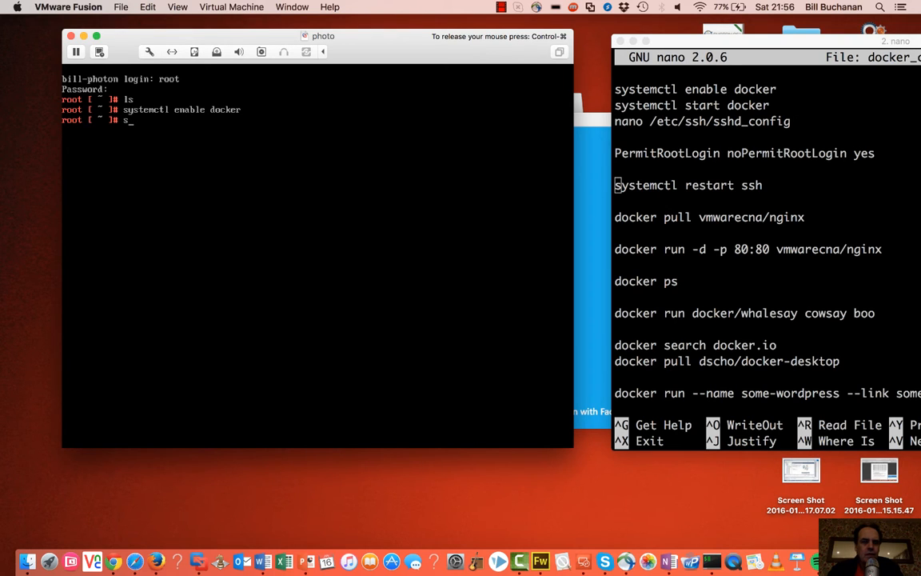
pyautogui.write('ystemctl enable docker')
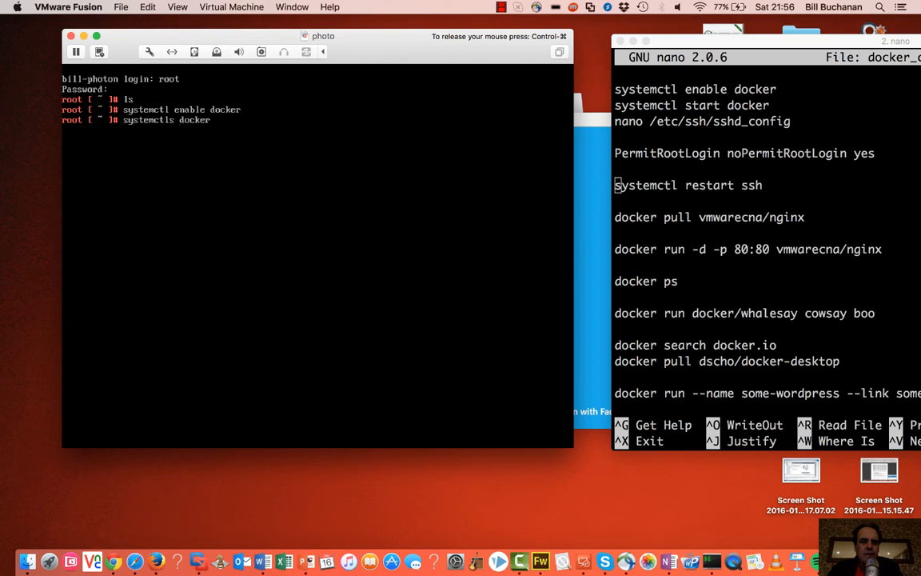
pyautogui.press('Return')
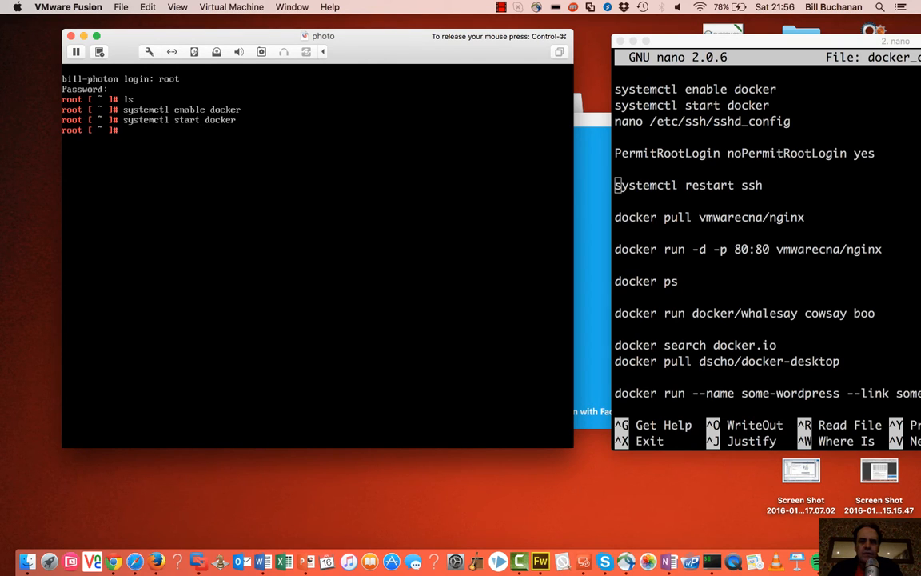
# - Open /etc/ssh/sshd_config in nano
pyautogui.write('nano /e')
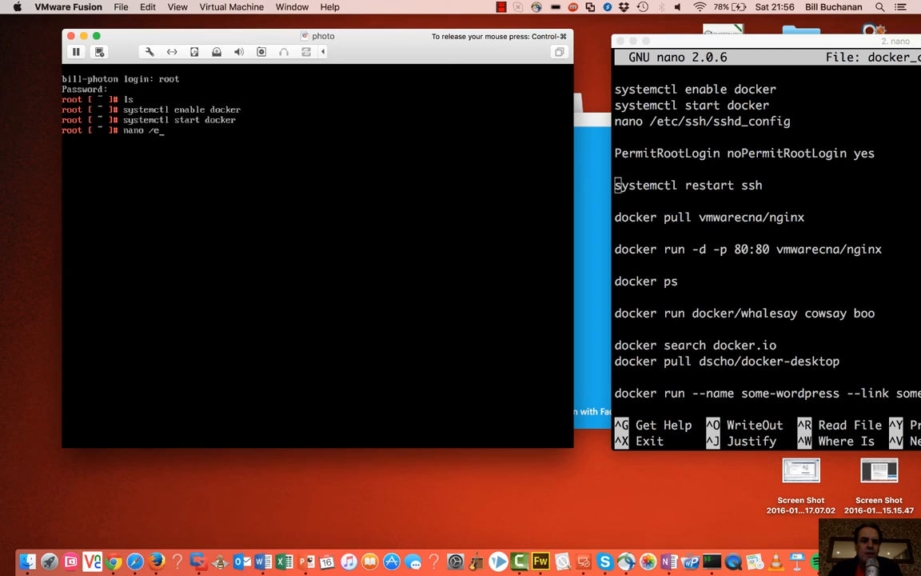
pyautogui.write('tc/ssh/')
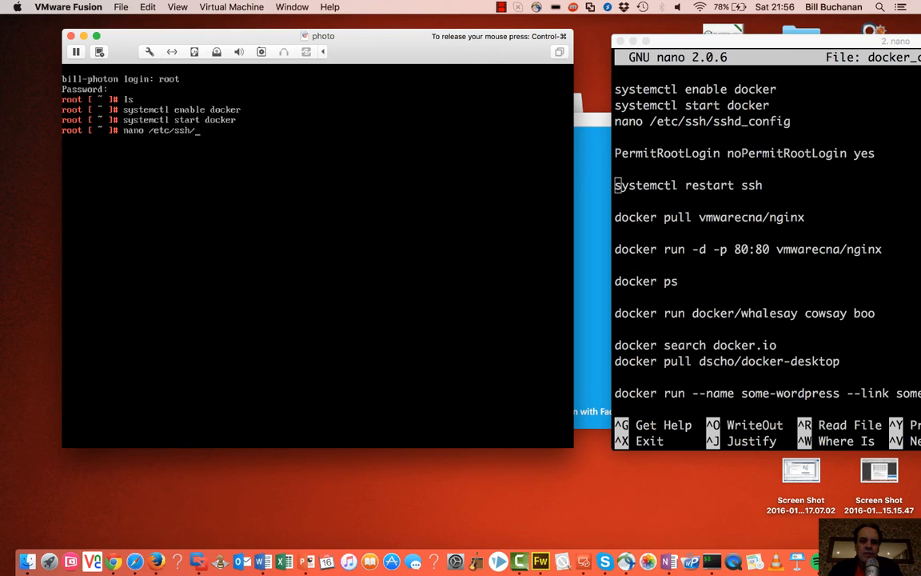
pyautogui.write('ss')
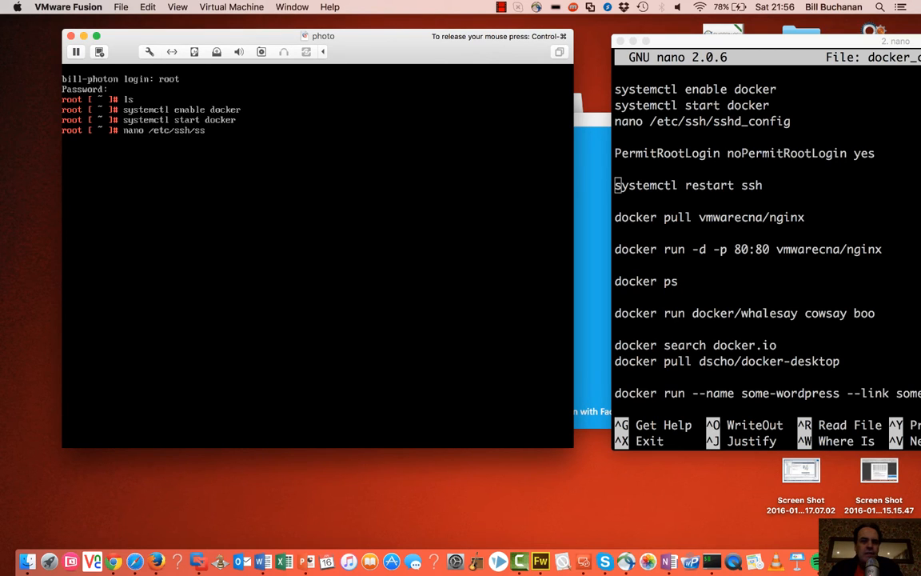
pyautogui.write('d')
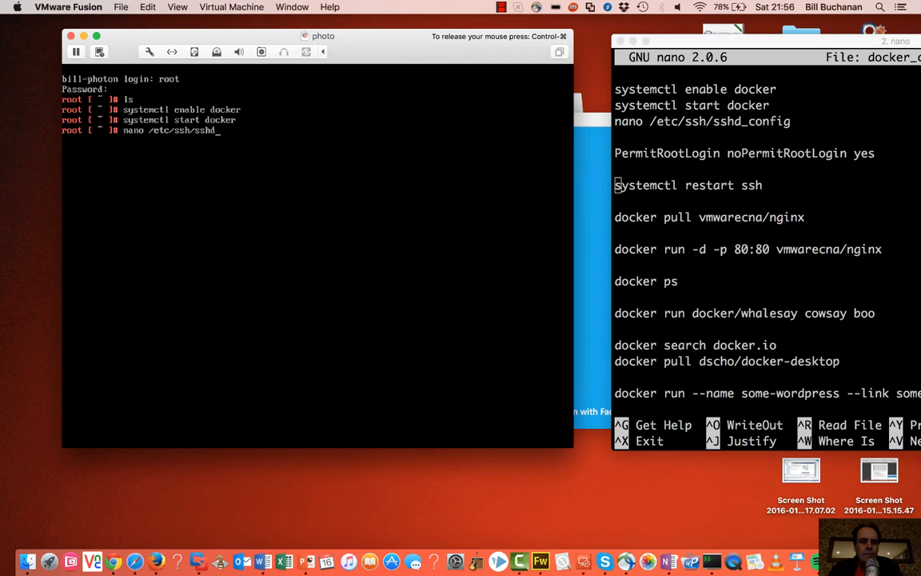
pyautogui.press('return')
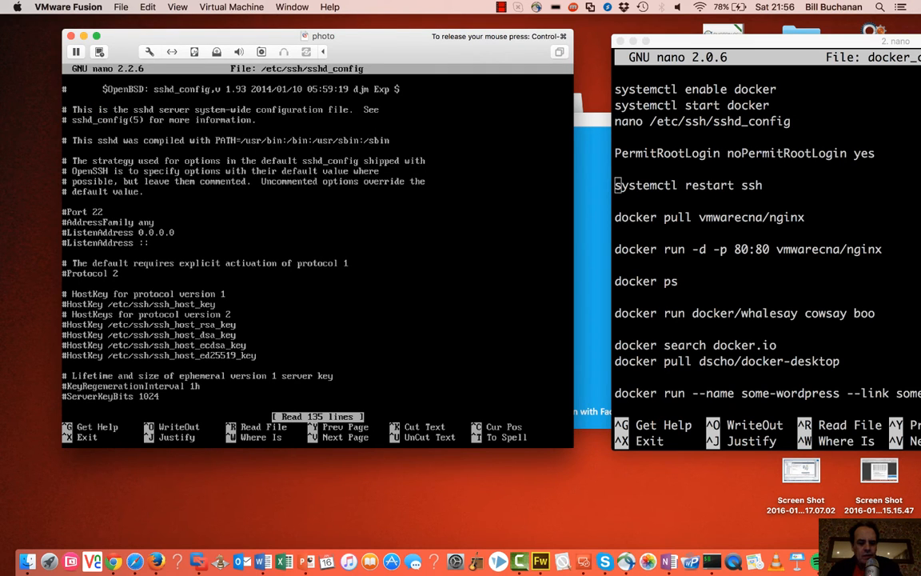
# - Set PermitRootLogin to yes in sshd_config, save, and exit nano
pyautogui.press('ctrl+w')
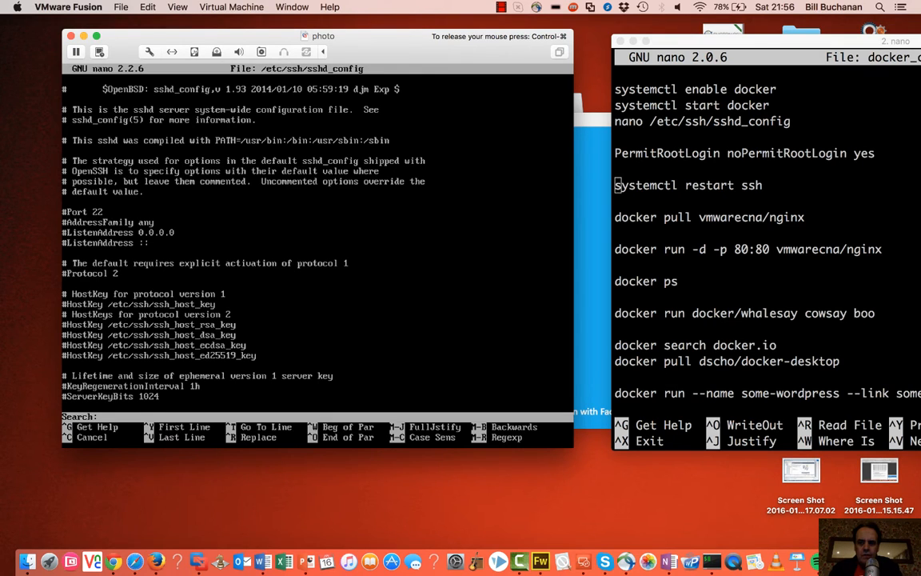
pyautogui.write('Peterm')
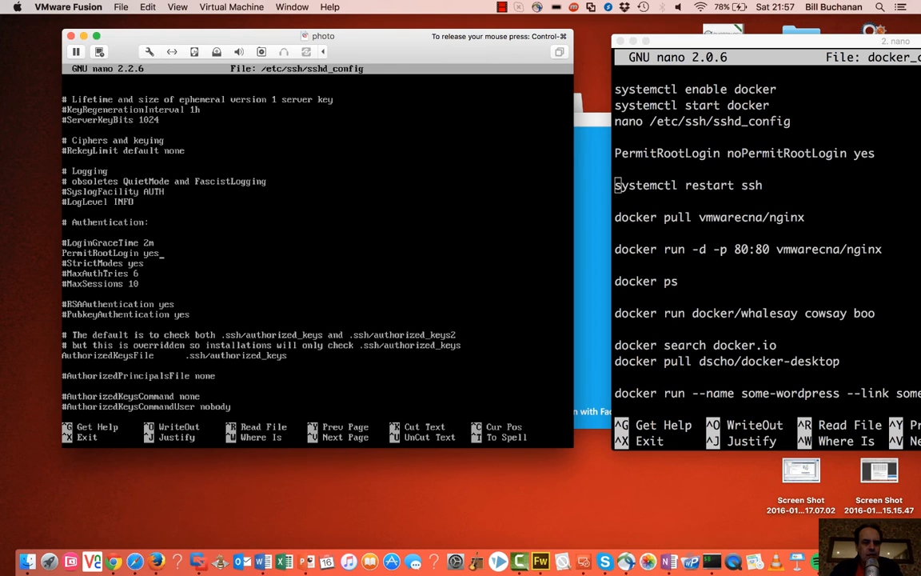
pyautogui.scroll(-3)
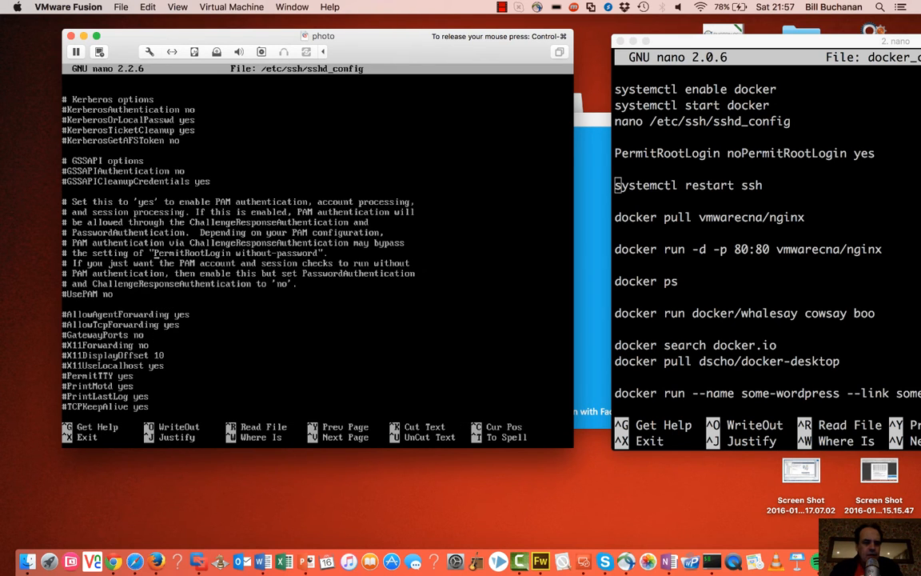
pyautogui.press('ctrl+w')
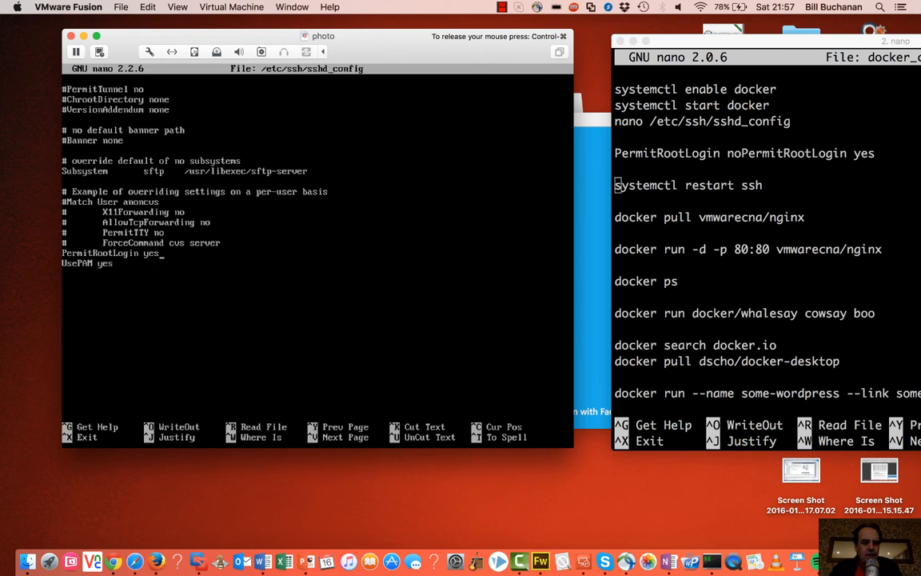
pyautogui.write('no')
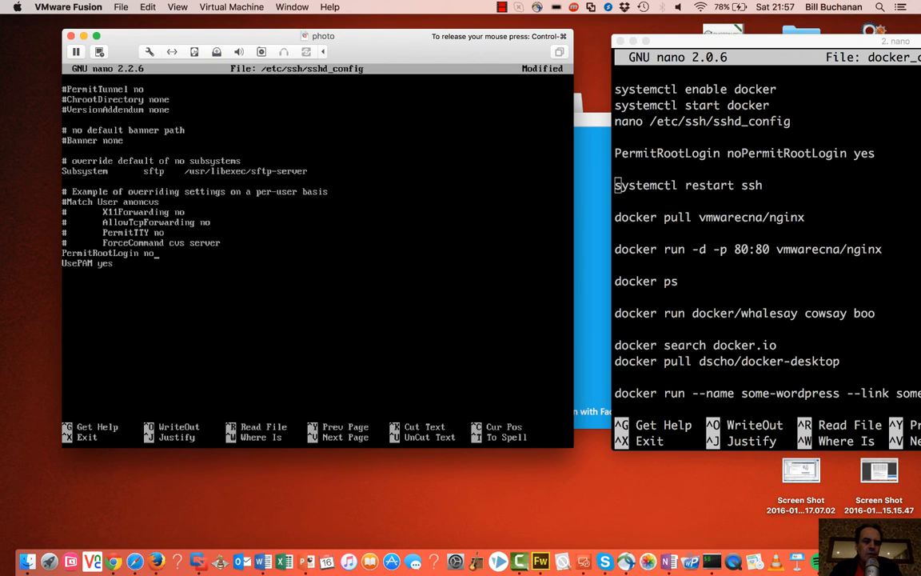
pyautogui.press('ctrl+o')
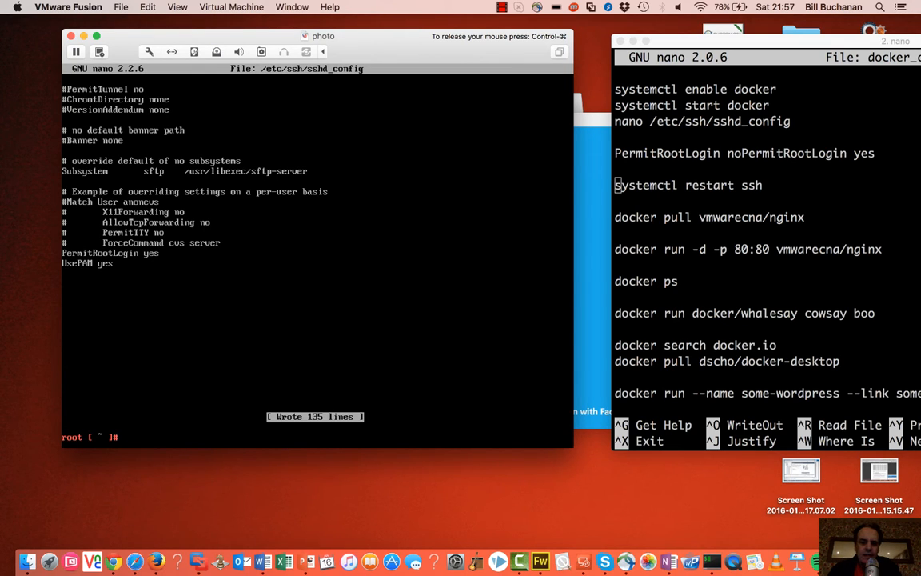
# - Restart sshd and run ifconfig to show the VM address 172.16.121.246
pyautogui.write('systemctl')
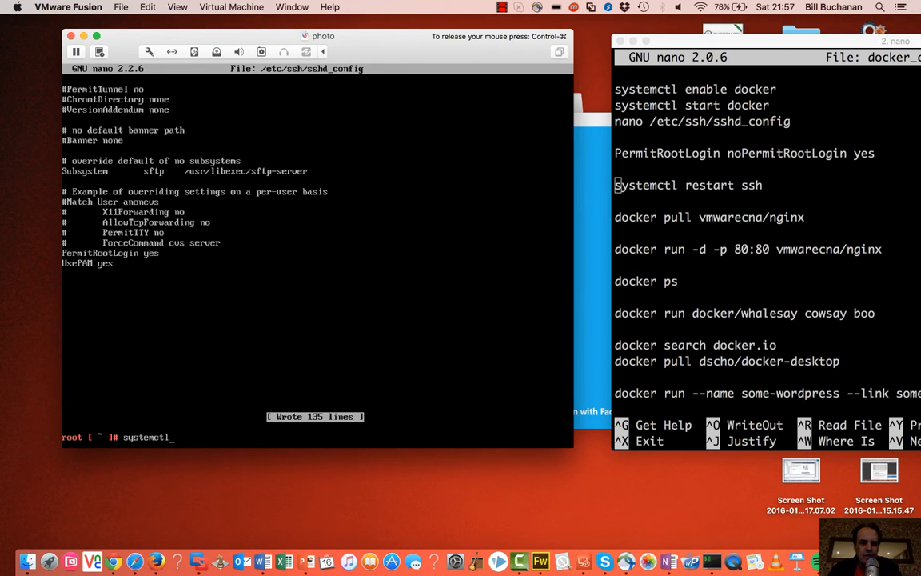
pyautogui.write('restart ssh')
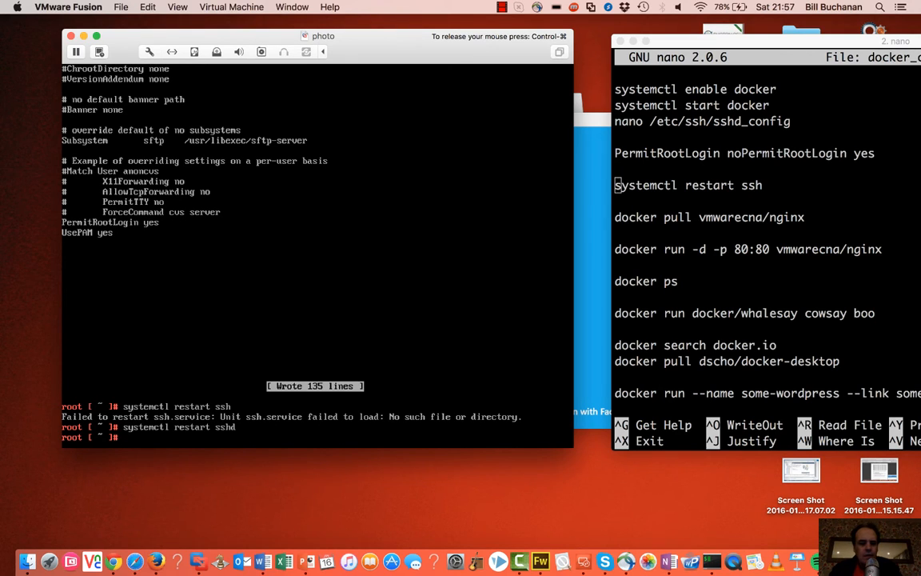
pyautogui.write('i')
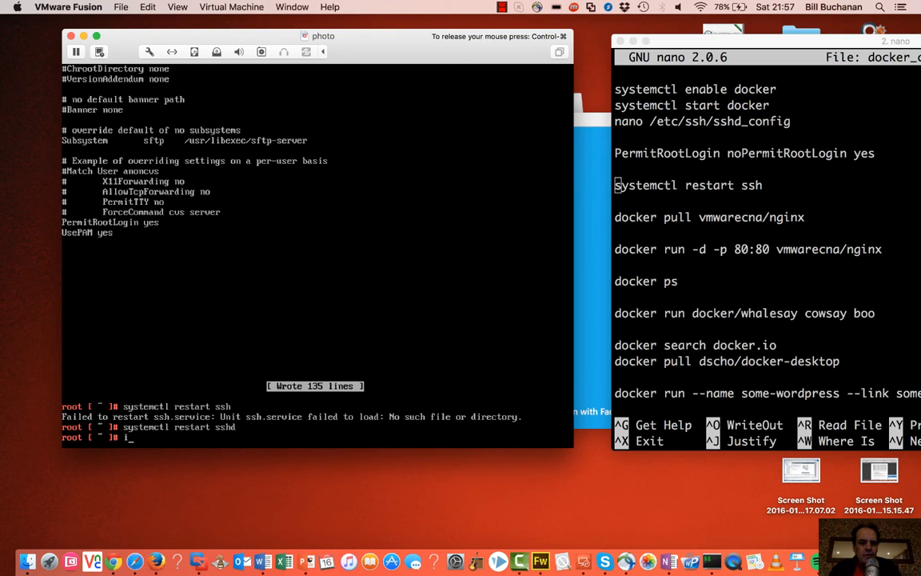
pyautogui.write('ifconfig')
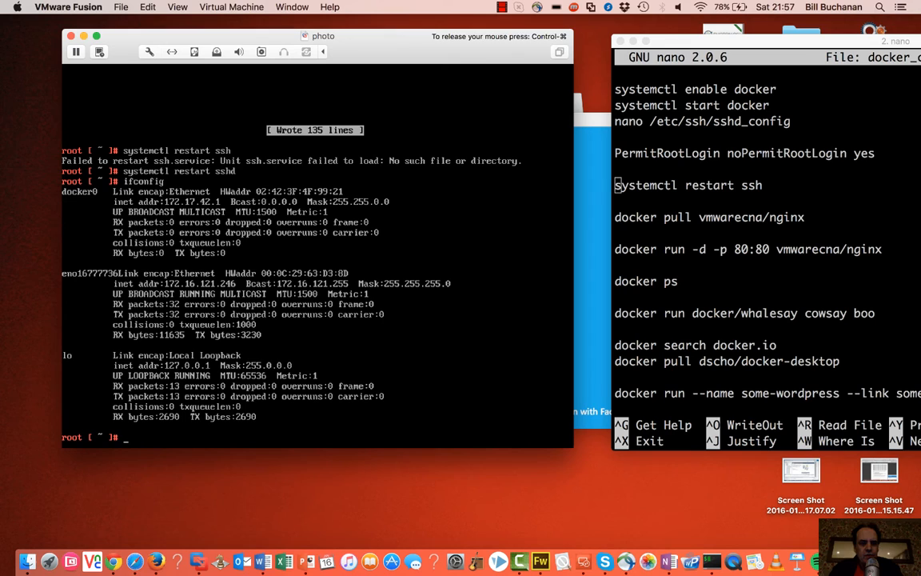
pyautogui.moveTo(707, 381)
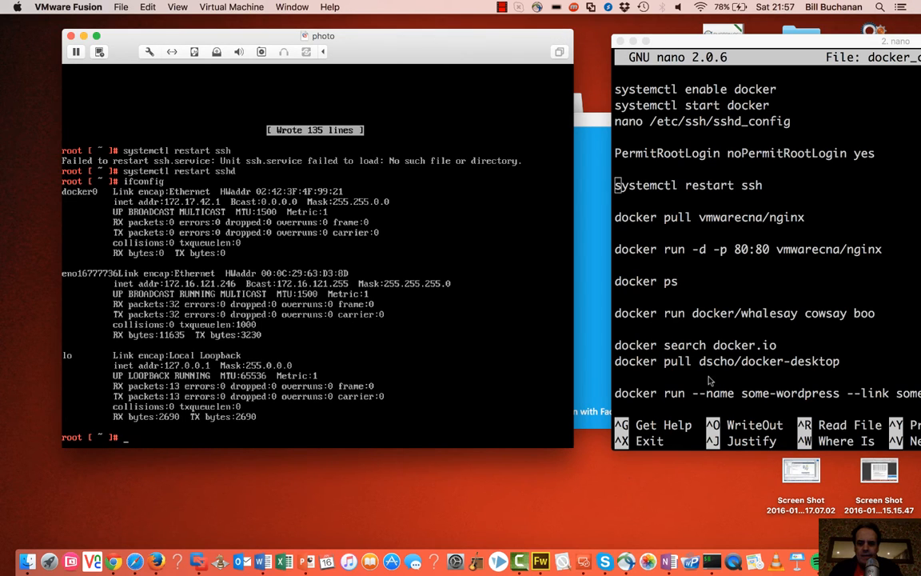
pyautogui.moveTo(709, 548)
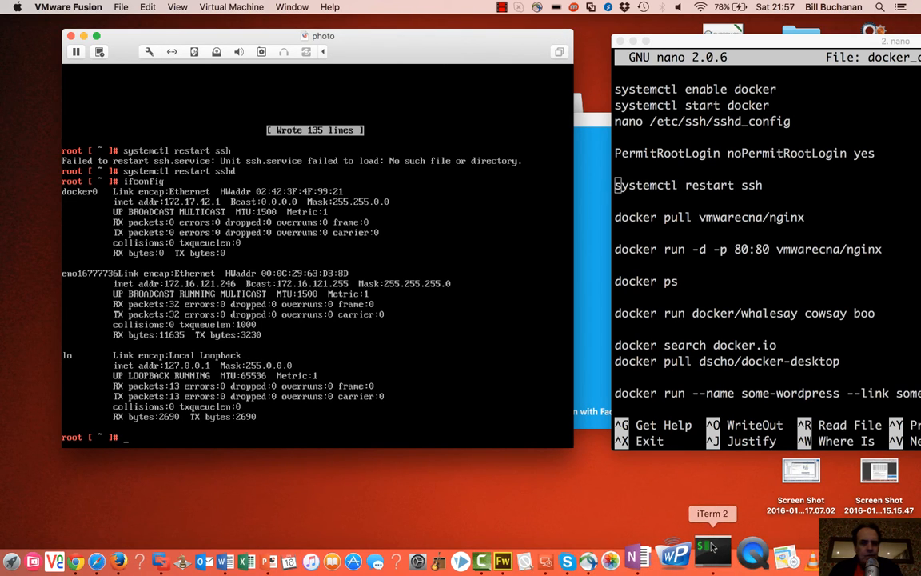
# - Scan 172.16.121.246 with nmap to confirm port 22 is open
pyautogui.rightClick(710, 548)
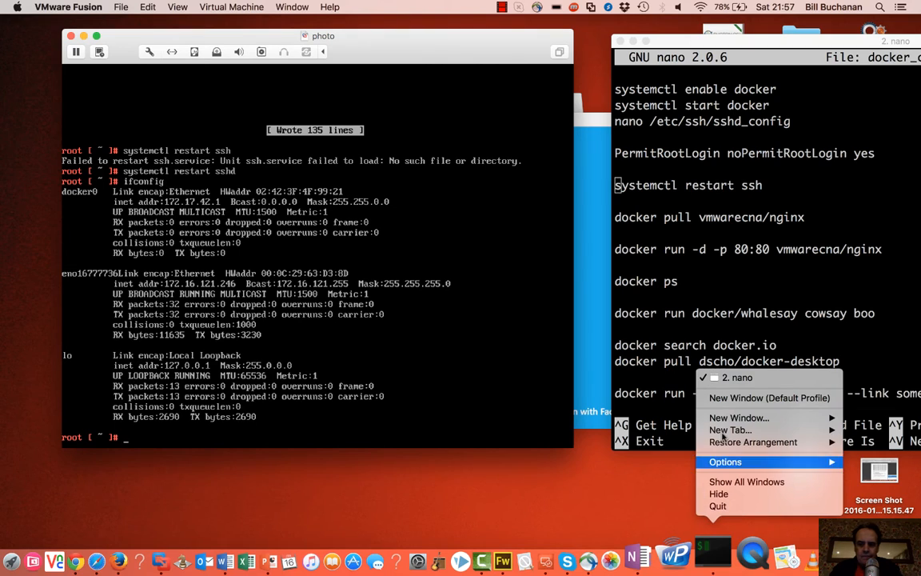
pyautogui.moveTo(768, 397)
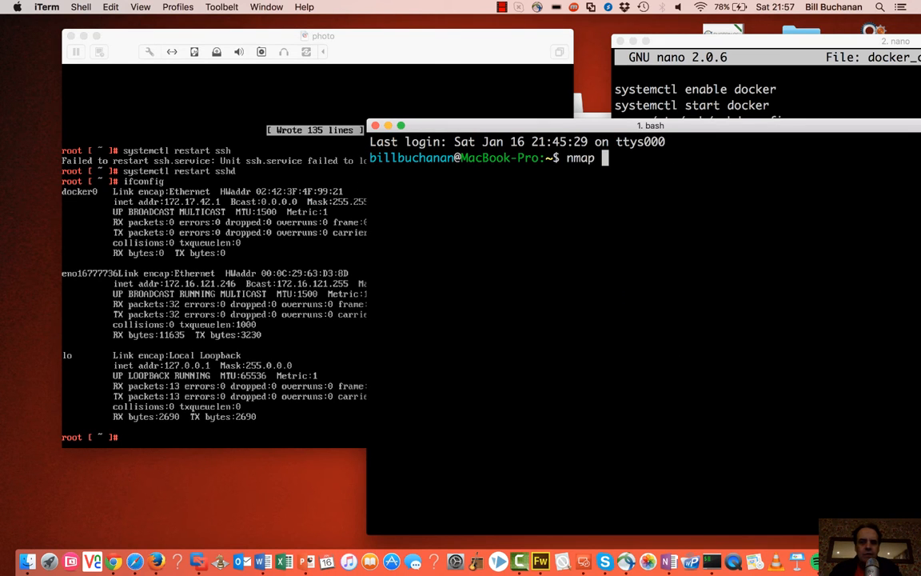
pyautogui.write('172')
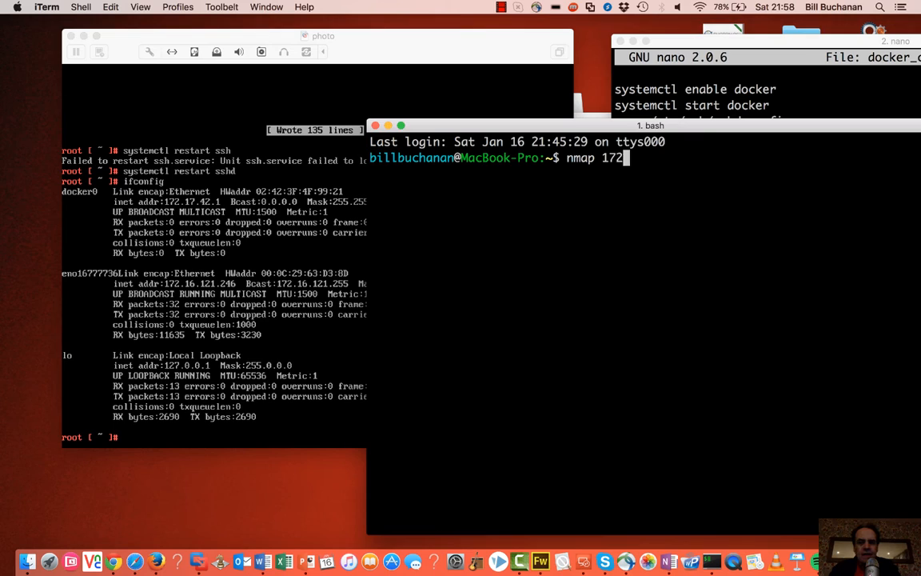
pyautogui.write('16.')
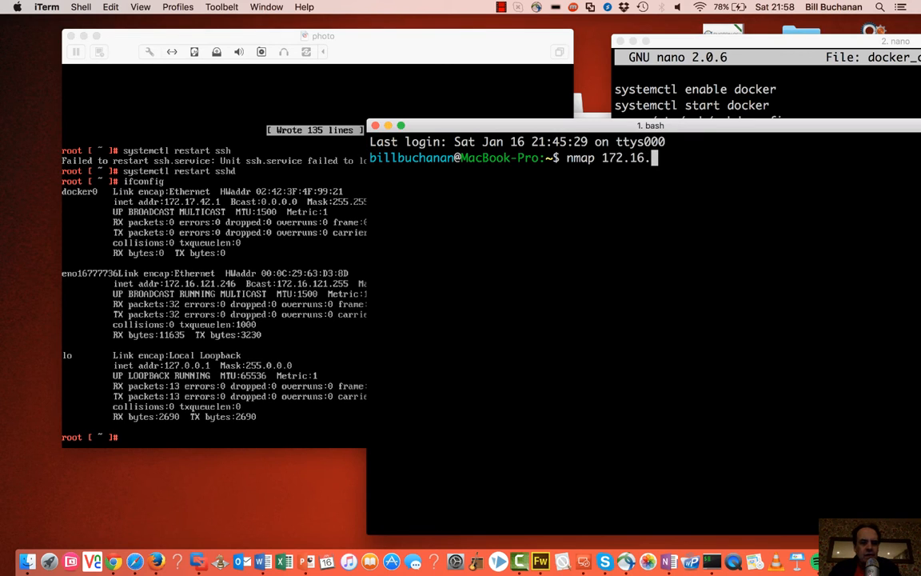
pyautogui.write('121.246')
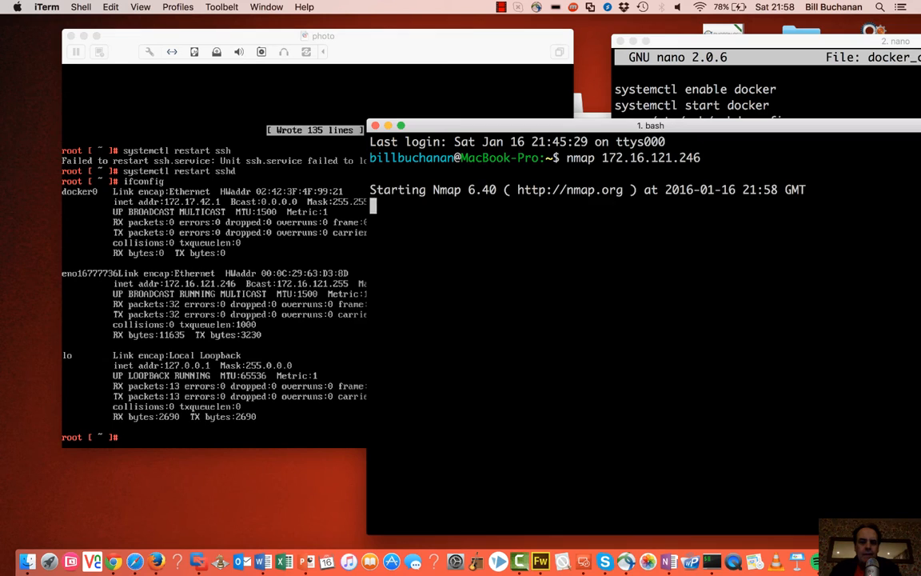
pyautogui.write('ssh')
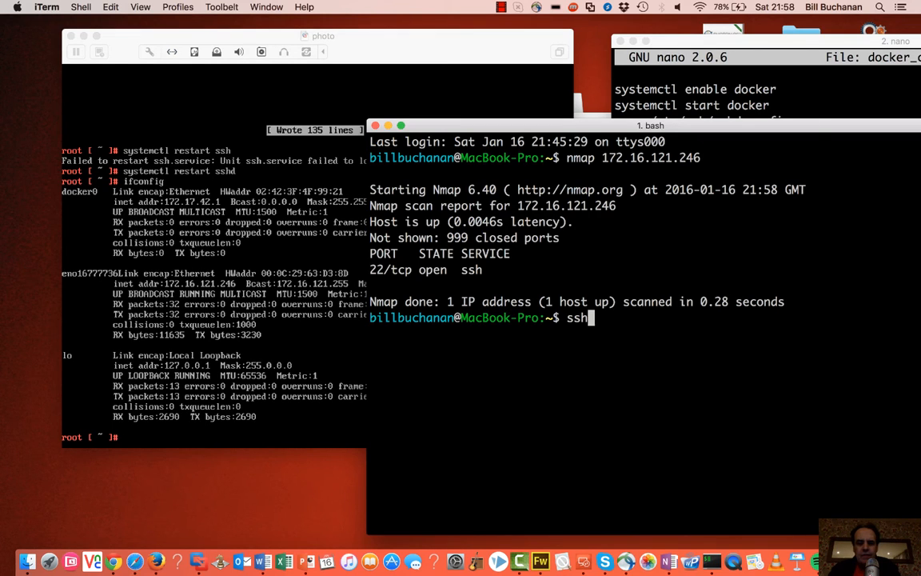
pyautogui.write('root')
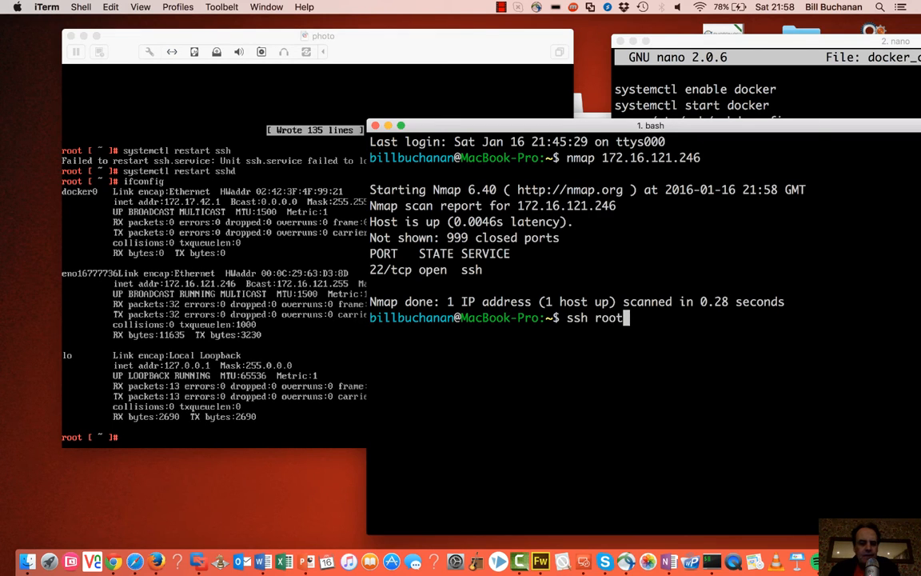
pyautogui.write('@')
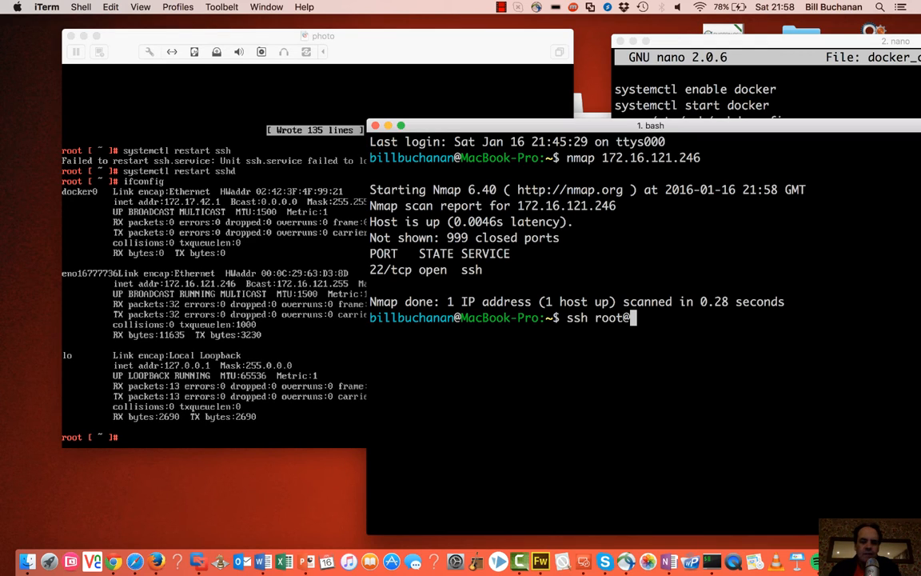
pyautogui.write('1')
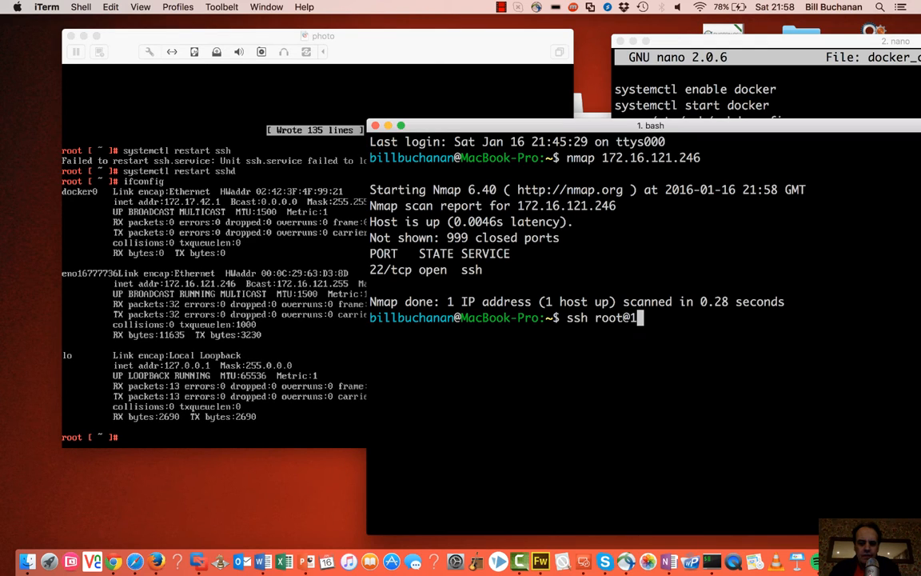
pyautogui.write('72.16')
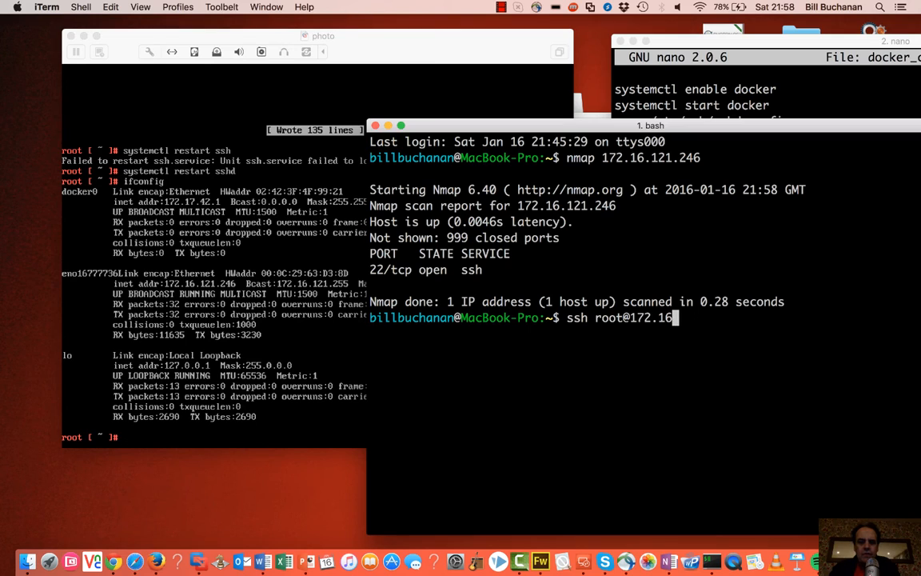
pyautogui.write('121.')
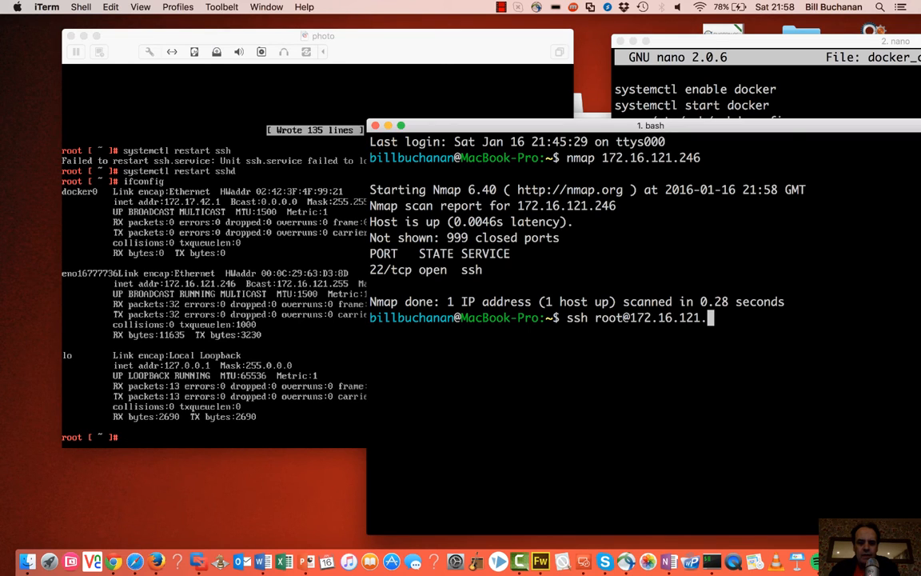
pyautogui.press('enter')
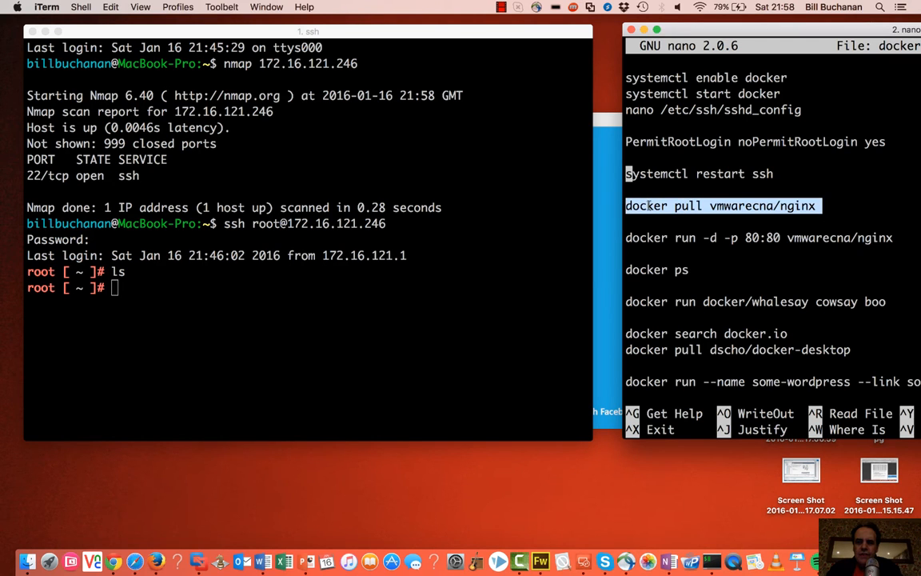
# - Paste the copied 'docker pull vmwarecna/nginx' command into the VM's SSH session
pyautogui.rightClick(719, 206)
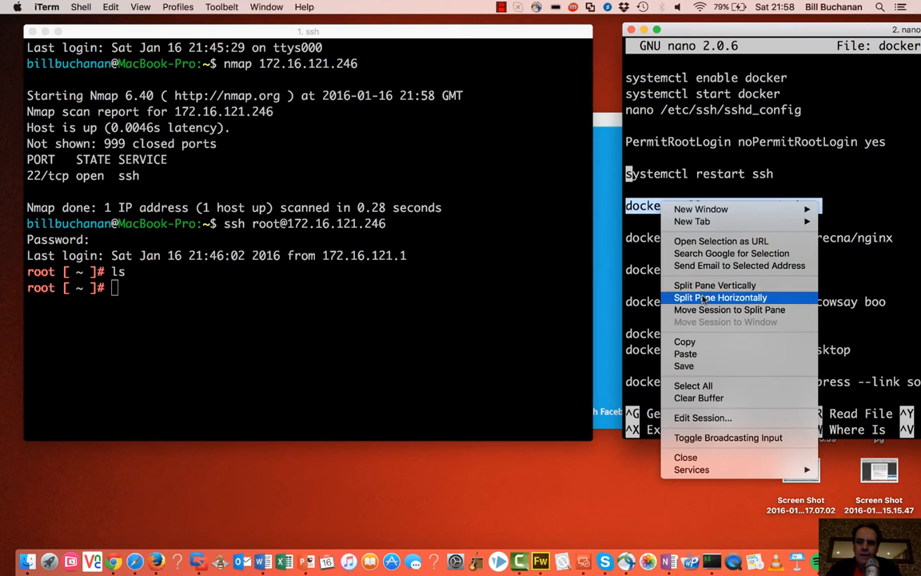
pyautogui.click(313, 328)
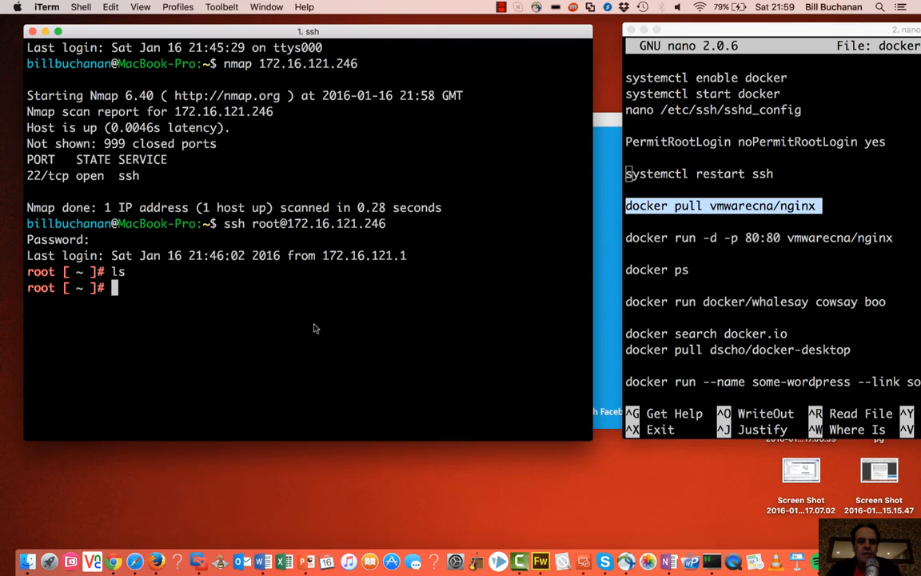
pyautogui.rightClick(313, 328)
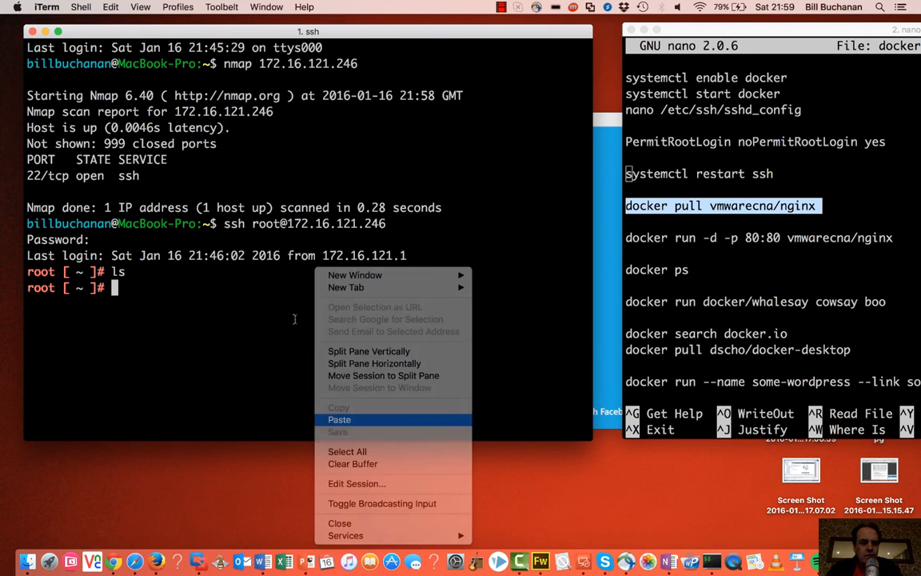
pyautogui.click(339, 419)
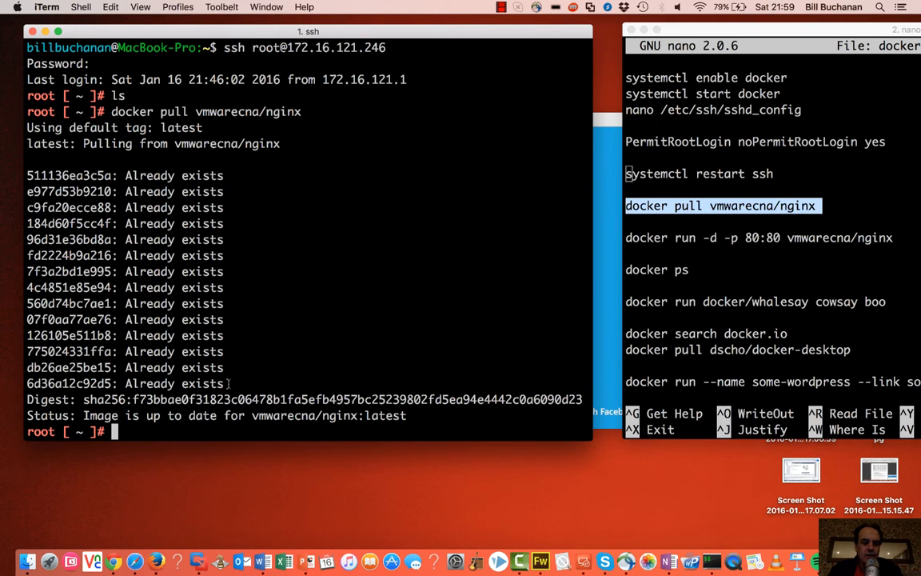
# - Run docker and docker images, then select the nginx run command in the notes
pyautogui.write('d')
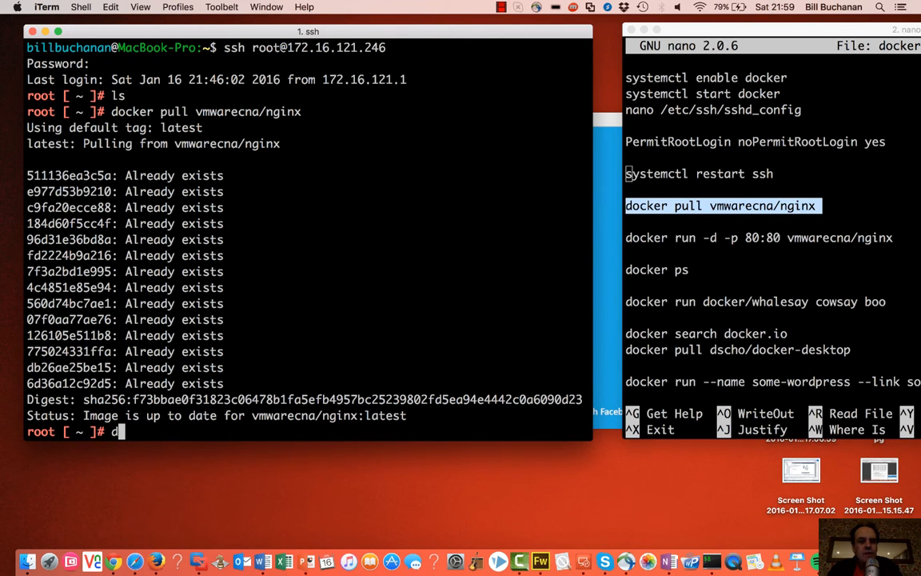
pyautogui.write('ocker')
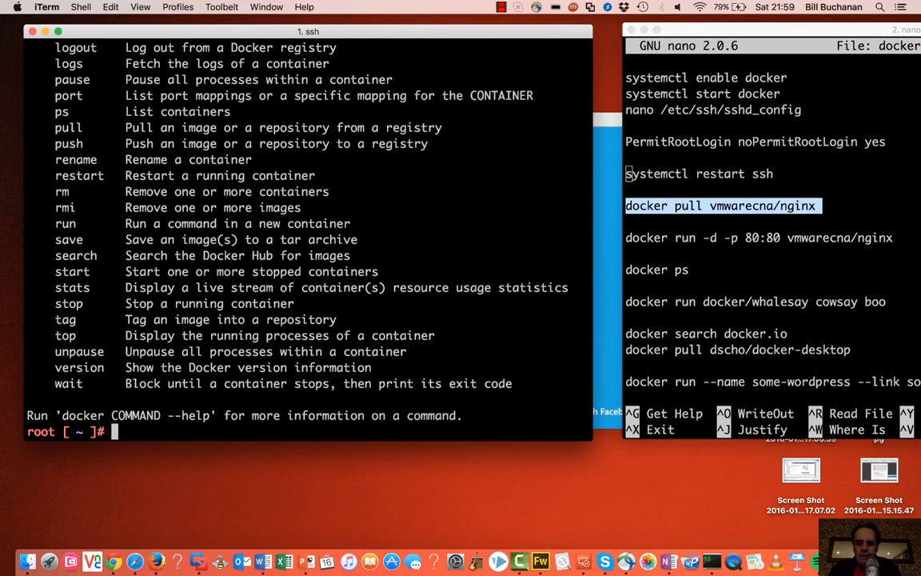
pyautogui.write('docker images')
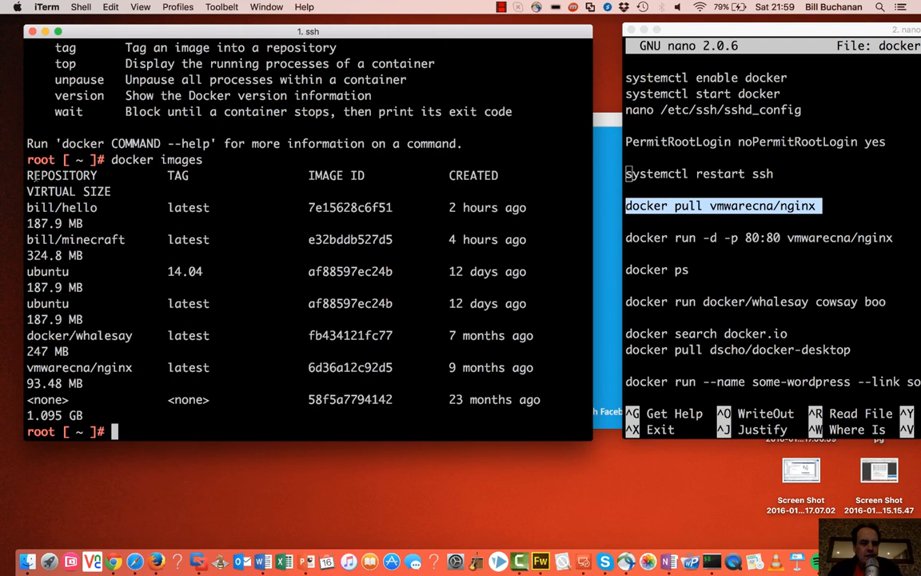
pyautogui.doubleClick(78, 367)
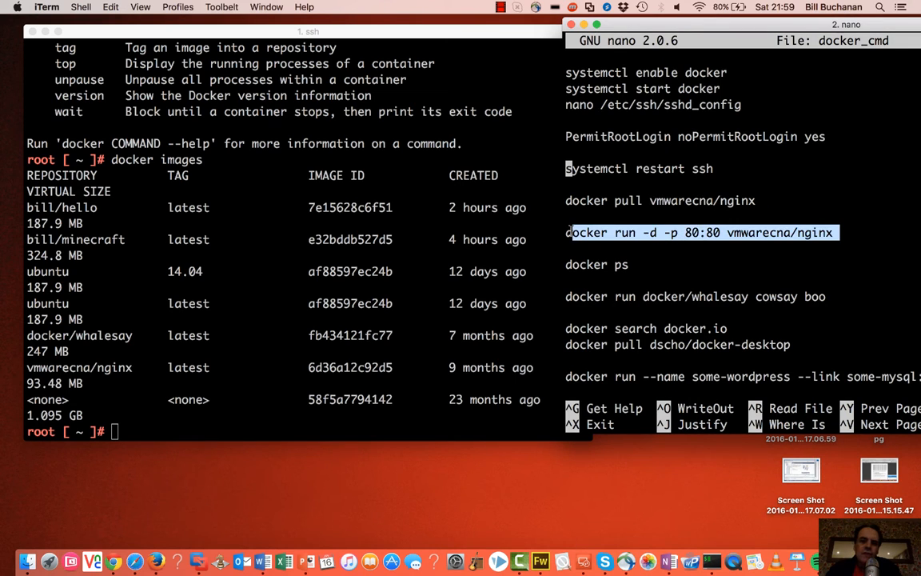
# - Run 'docker run -d -p 80:80 vmwarecna/nginx' to launch the container detached
pyautogui.rightClick(702, 232)
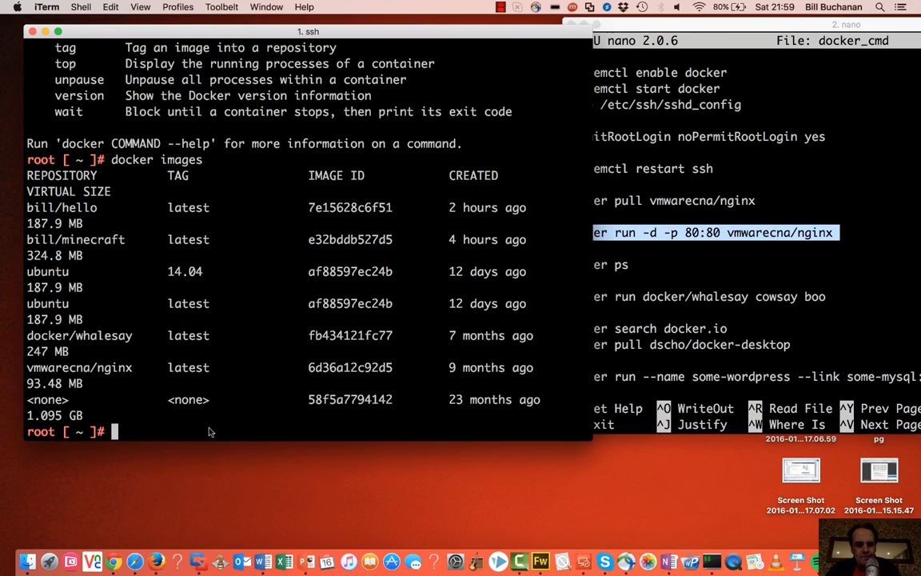
pyautogui.write('docker run -d -p 80:80 vmwarecna/nginx')
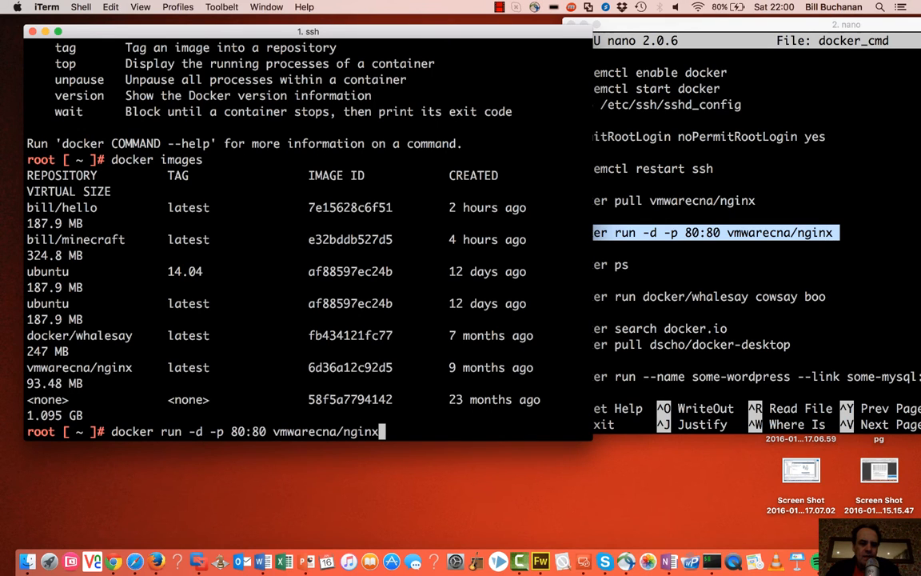
pyautogui.press('Return')
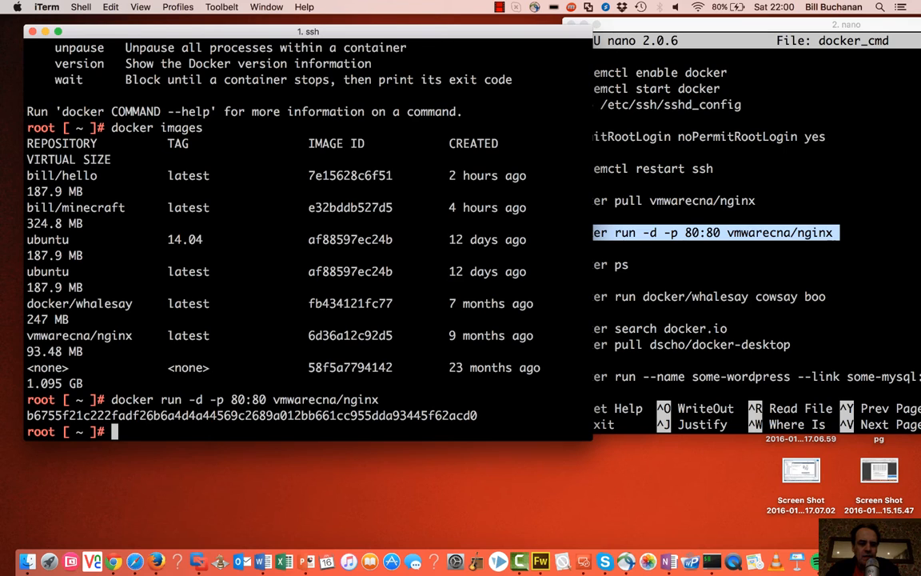
# - Confirm the container is running with docker ps, then change directory to /etc
pyautogui.write('docket')
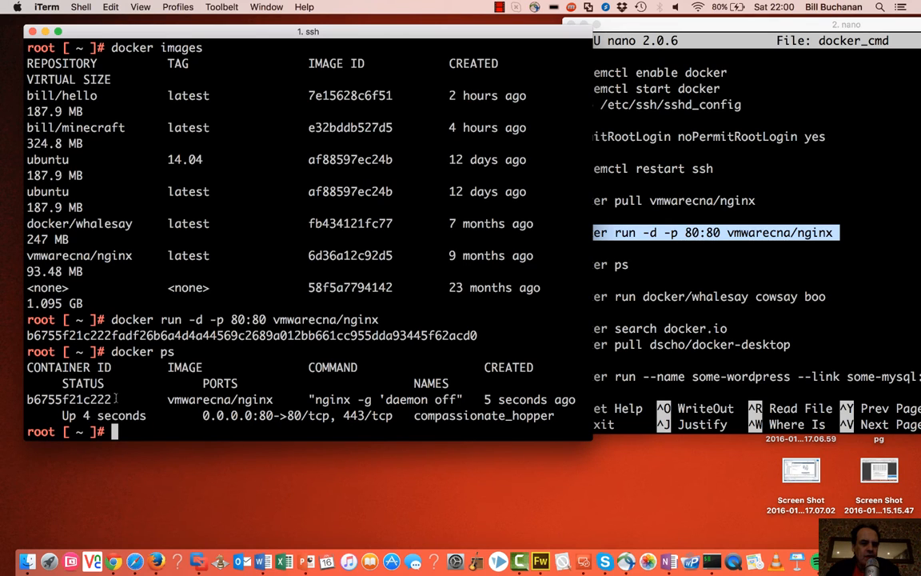
pyautogui.doubleClick(69, 399)
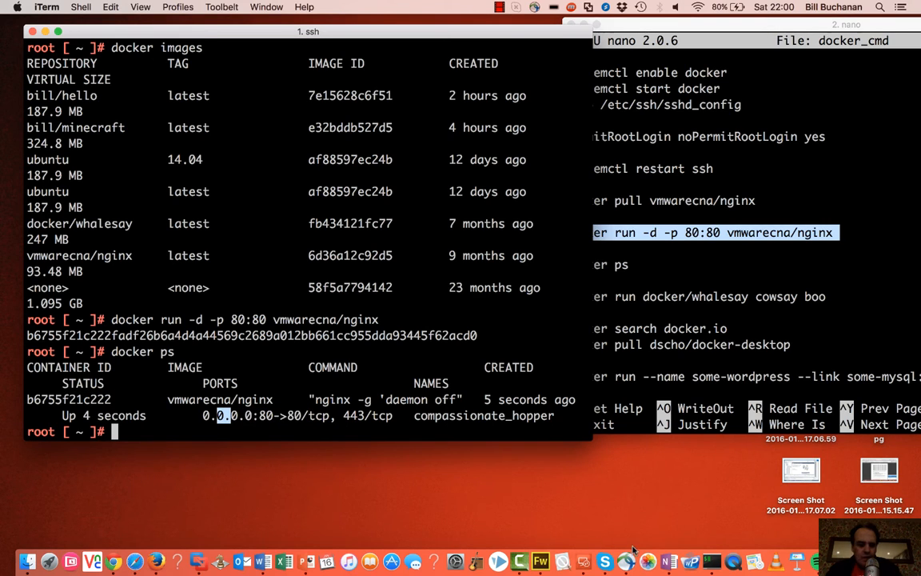
pyautogui.moveTo(656, 552)
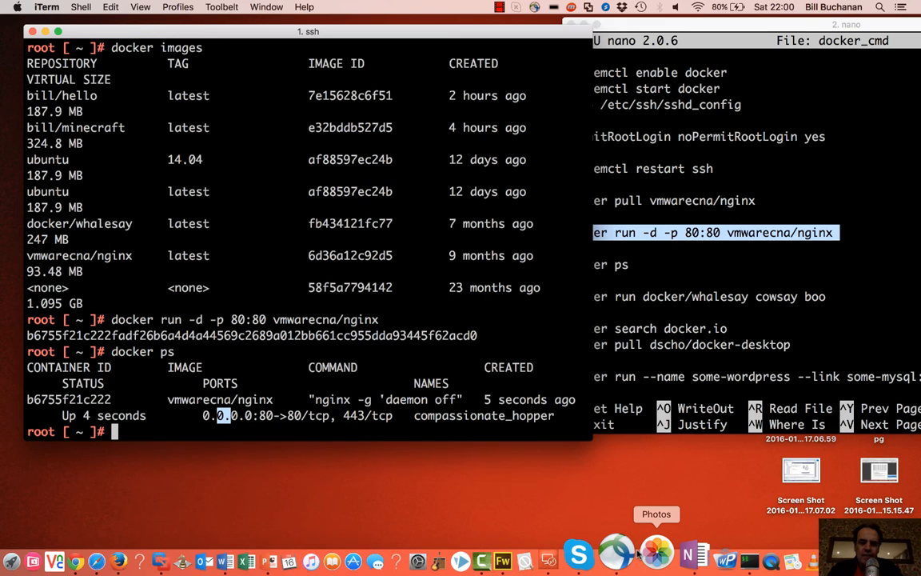
pyautogui.write('cd /et')
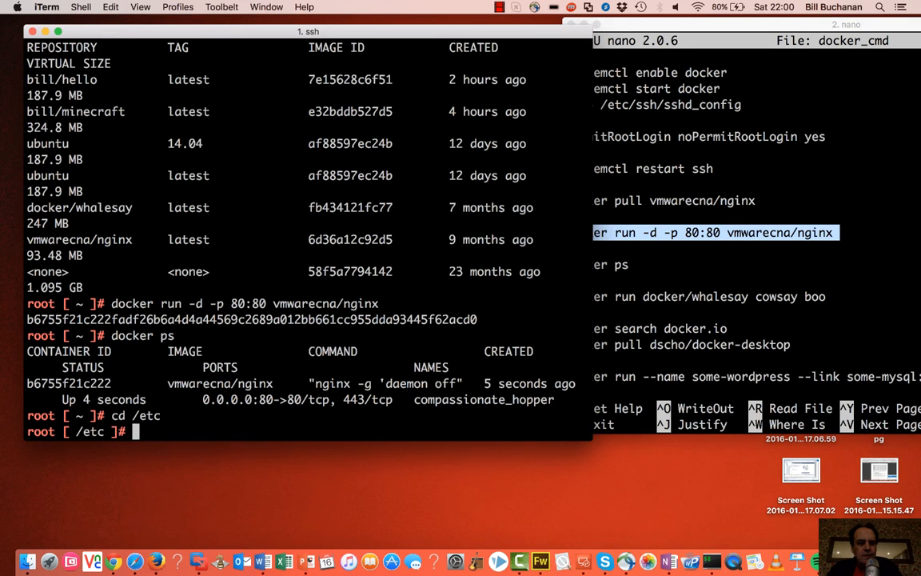
# - List /etc/httpd/htdocs, view index.html's Hello heading, and return to root's home
pyautogui.write('cd httpd/')
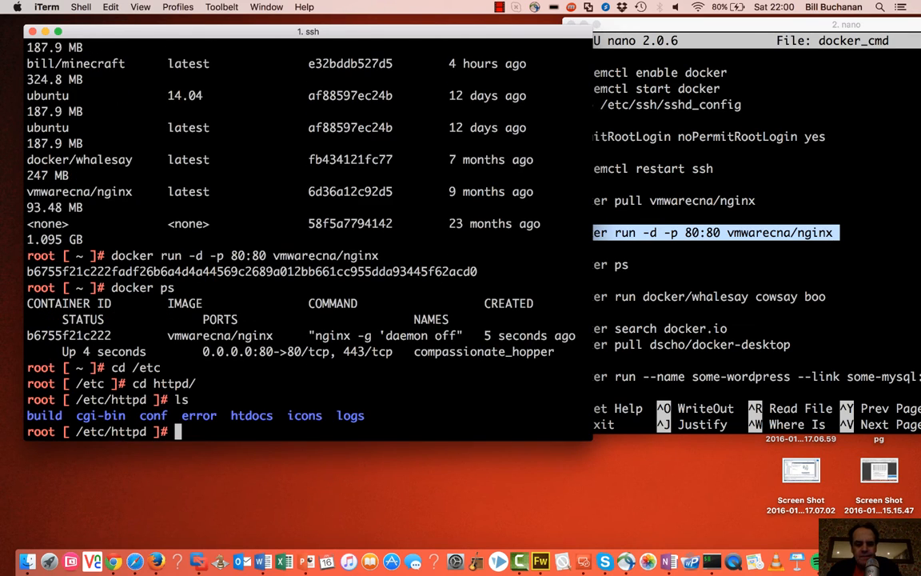
pyautogui.write('htdocs/')
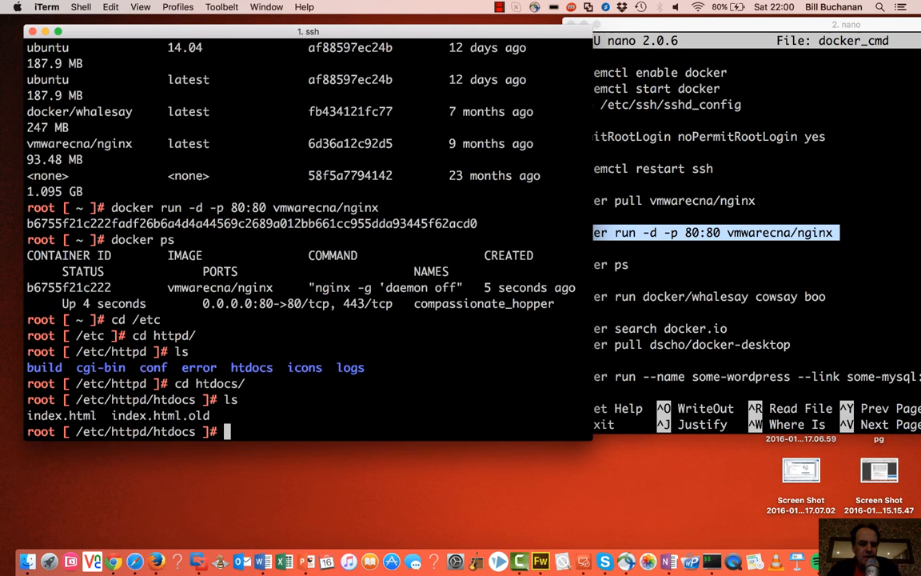
pyautogui.write('cat index.html')
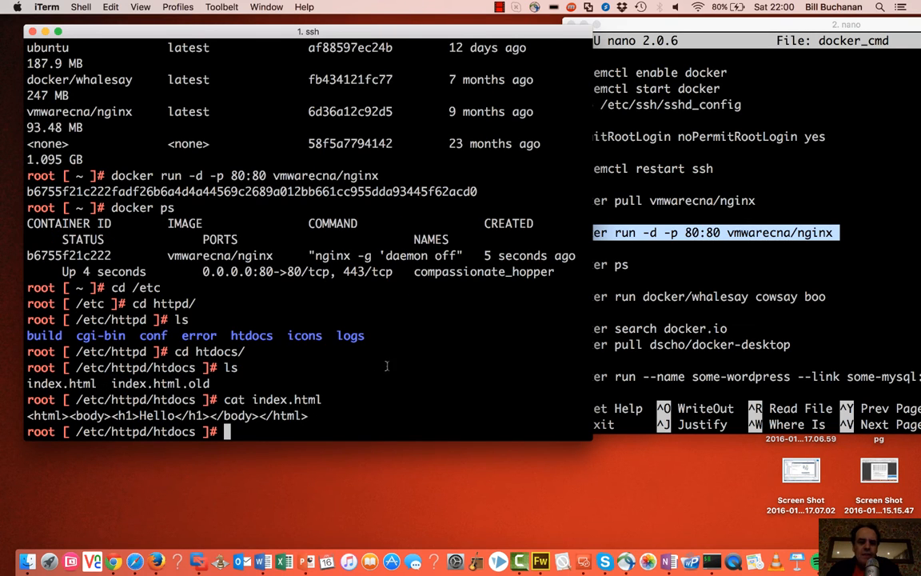
pyautogui.write('cd')
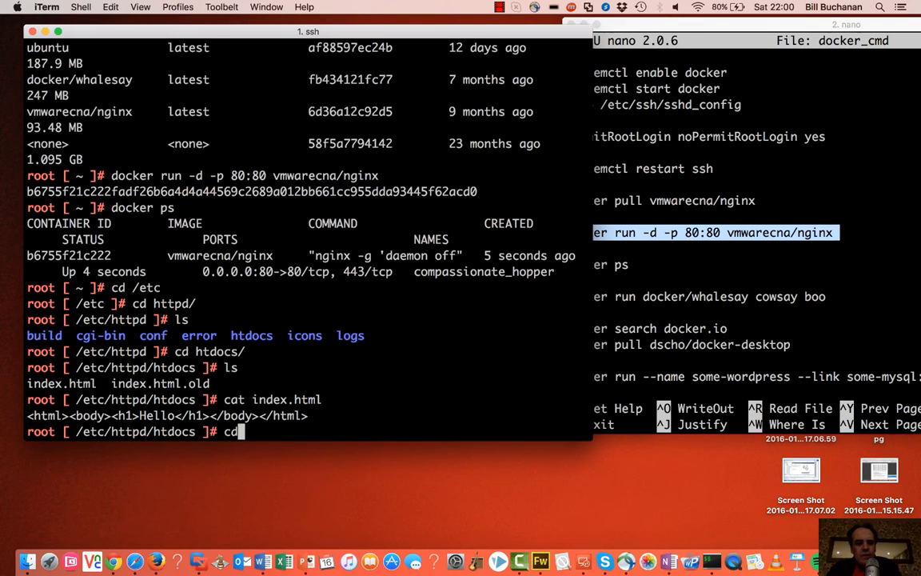
pyautogui.press('Return')
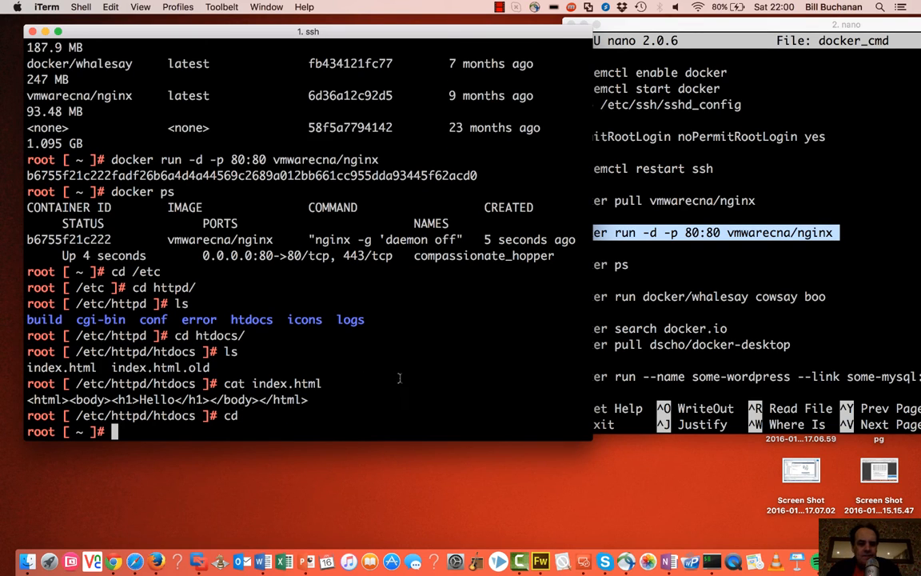
pyautogui.moveTo(446, 494)
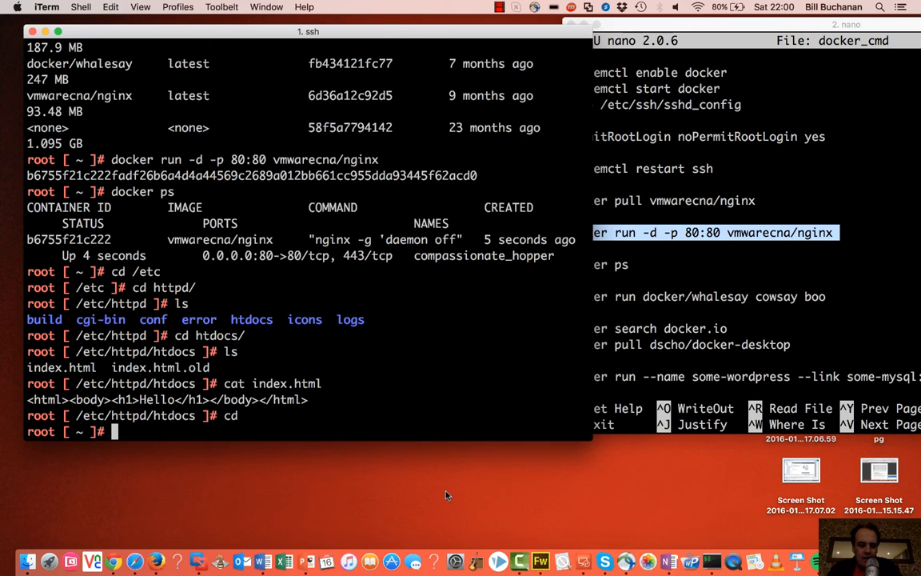
pyautogui.moveTo(211, 552)
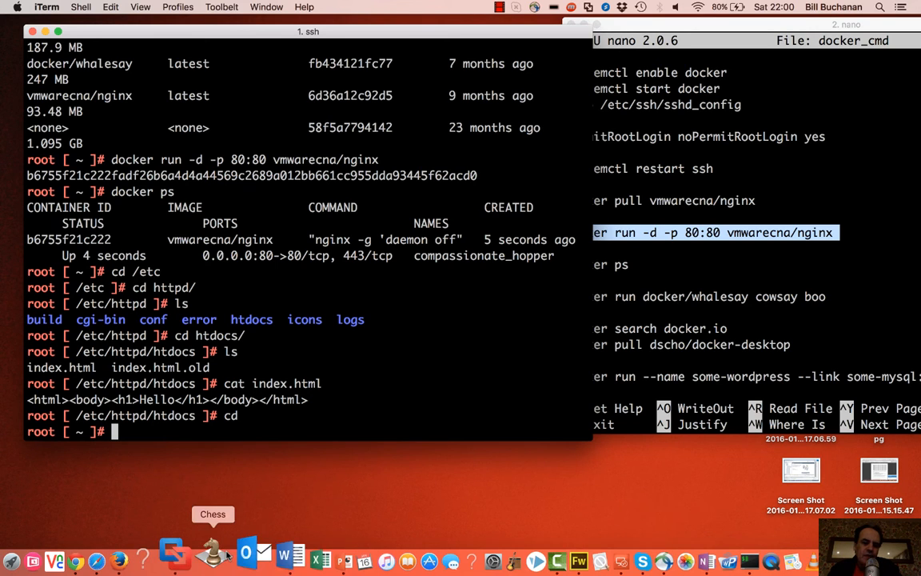
pyautogui.moveTo(156, 553)
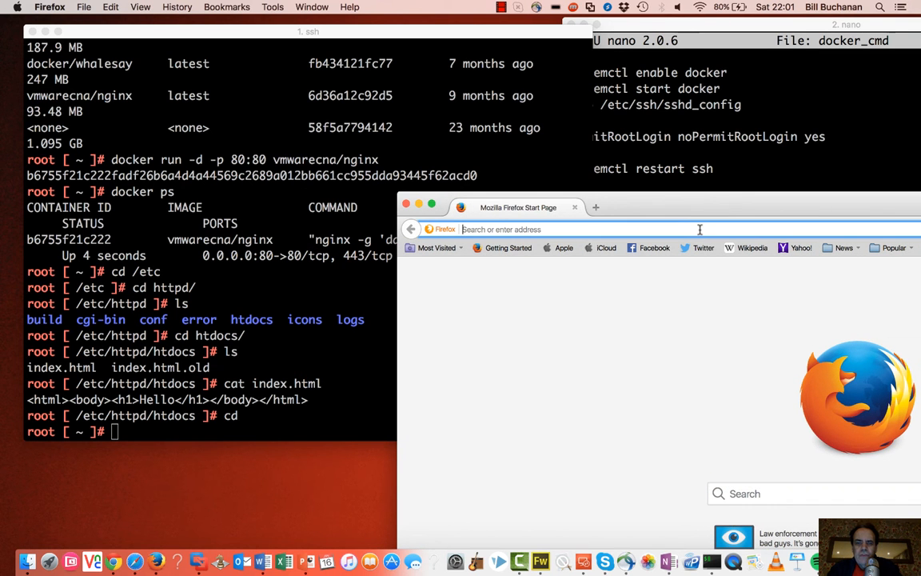
pyautogui.moveTo(689, 234)
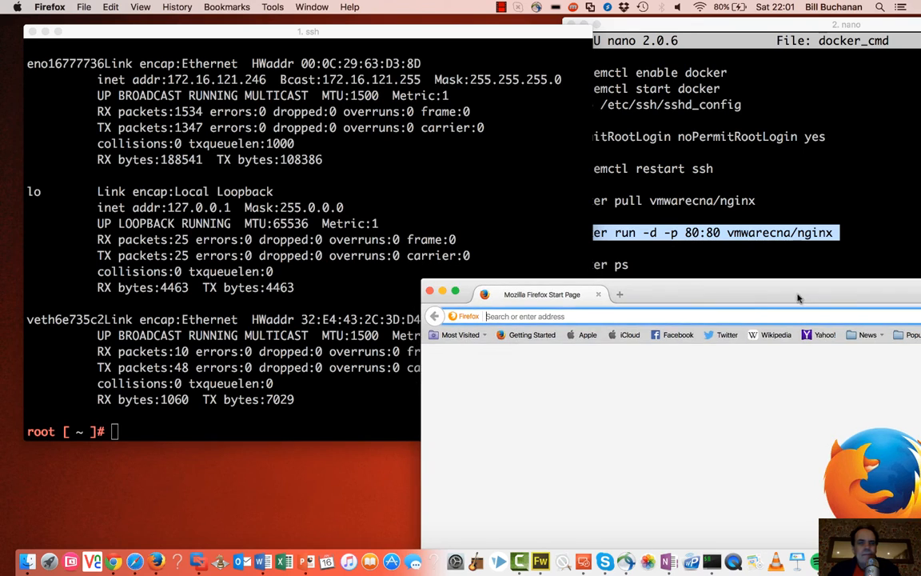
# - Load the VM's address 172.16.121.246 to show 'Welcome to nginx on Photon!'
pyautogui.write('192.168.0.1')
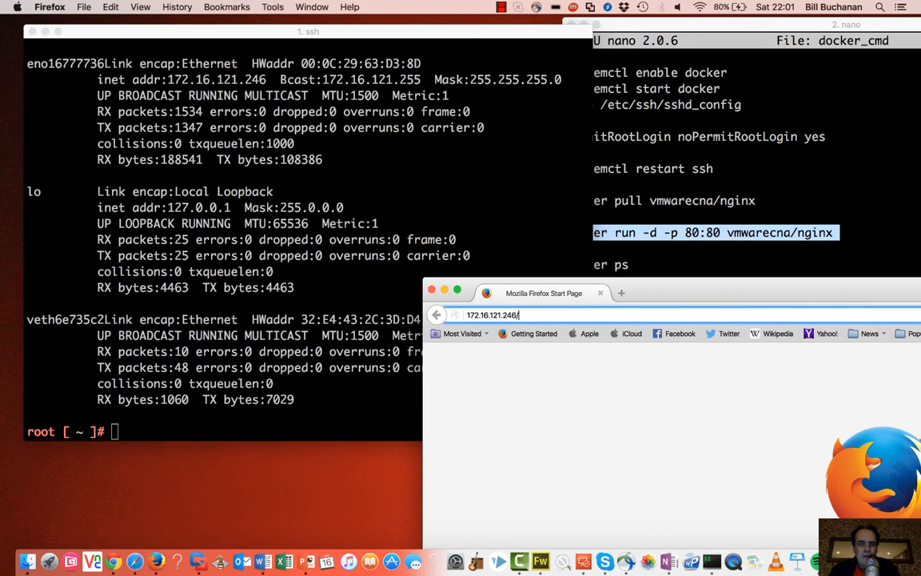
pyautogui.press('Return')
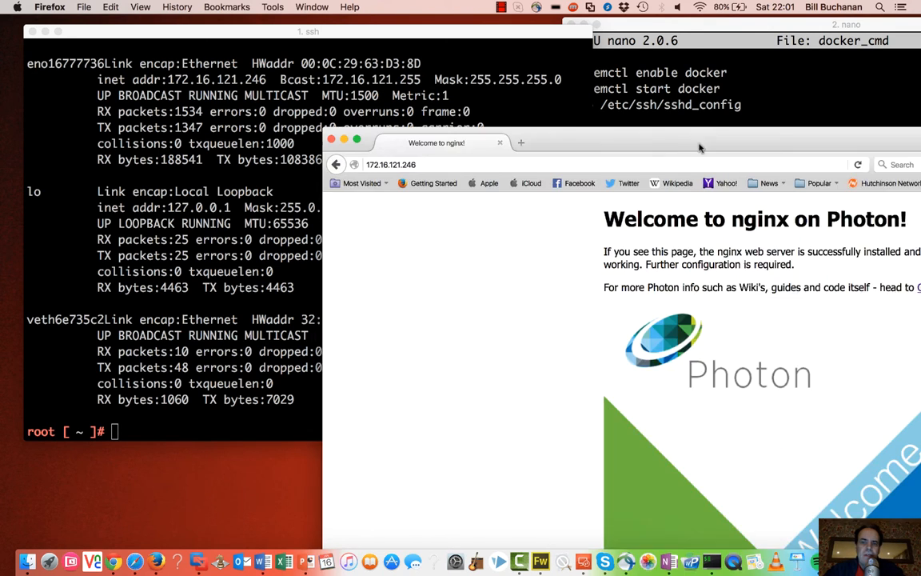
pyautogui.moveTo(700, 148); pyautogui.dragTo(530, 86)
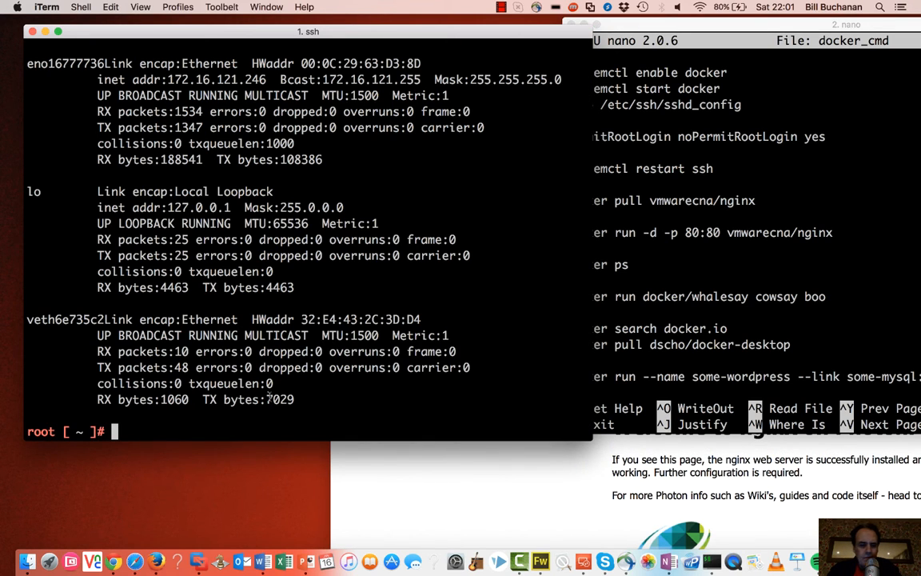
# - Check the VM with ifconfig and copy the whalesay command from the nano notes
pyautogui.write('ifconfig')
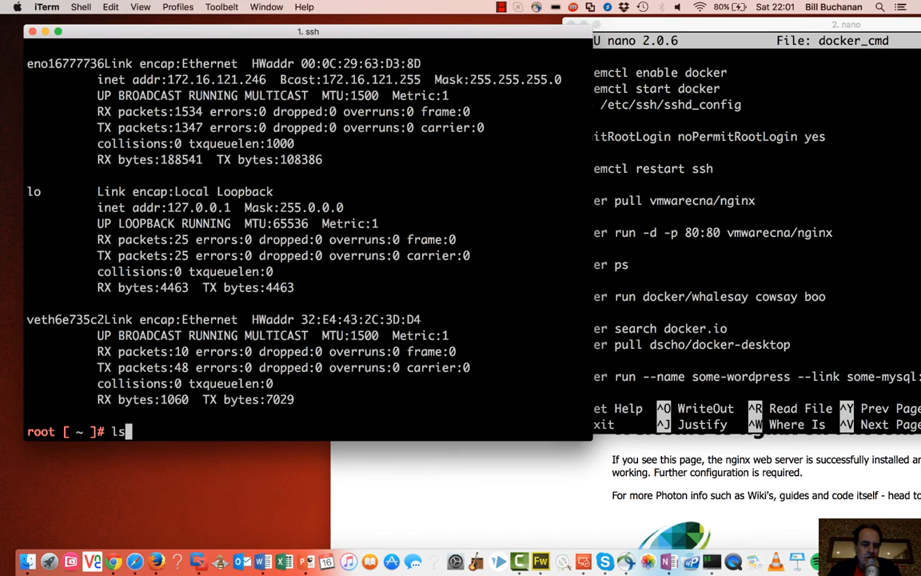
pyautogui.write('cd')
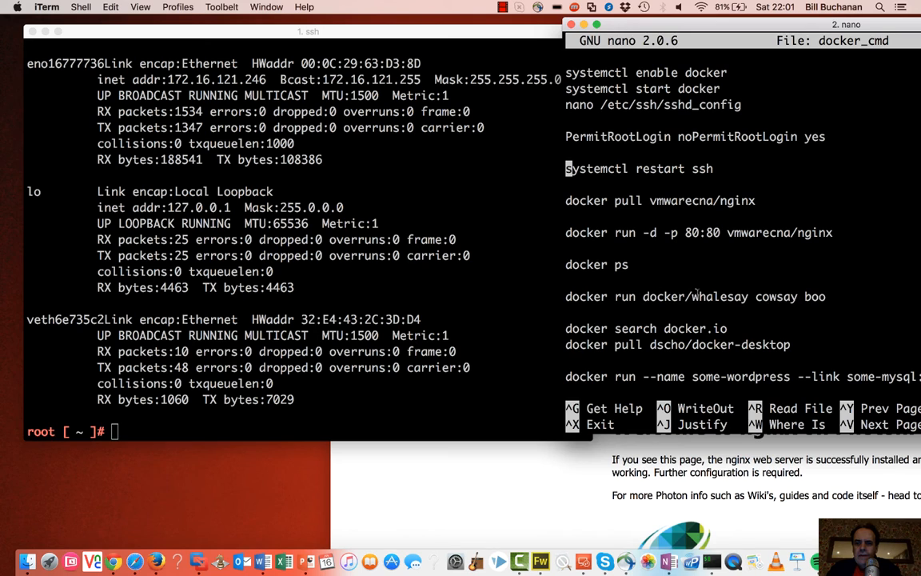
pyautogui.click(308, 31)
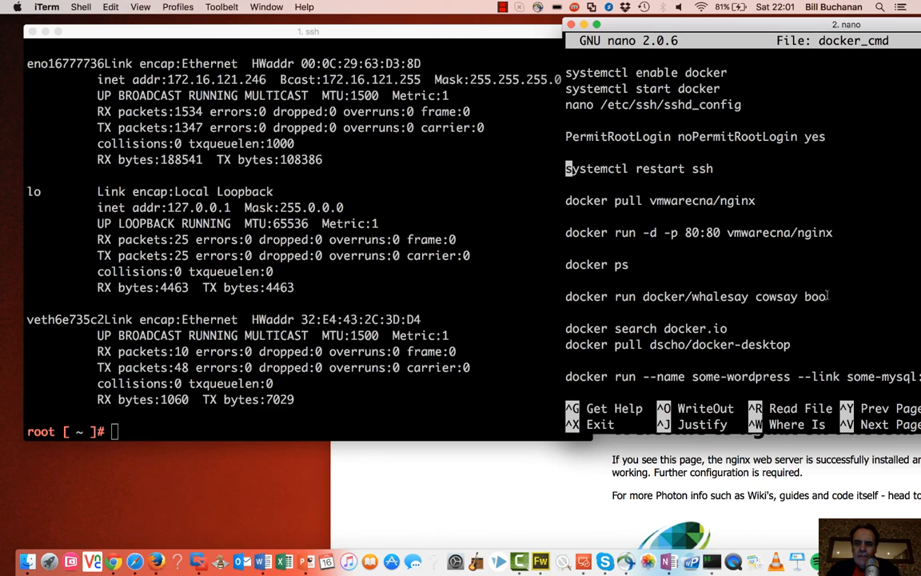
pyautogui.doubleClick(695, 296)
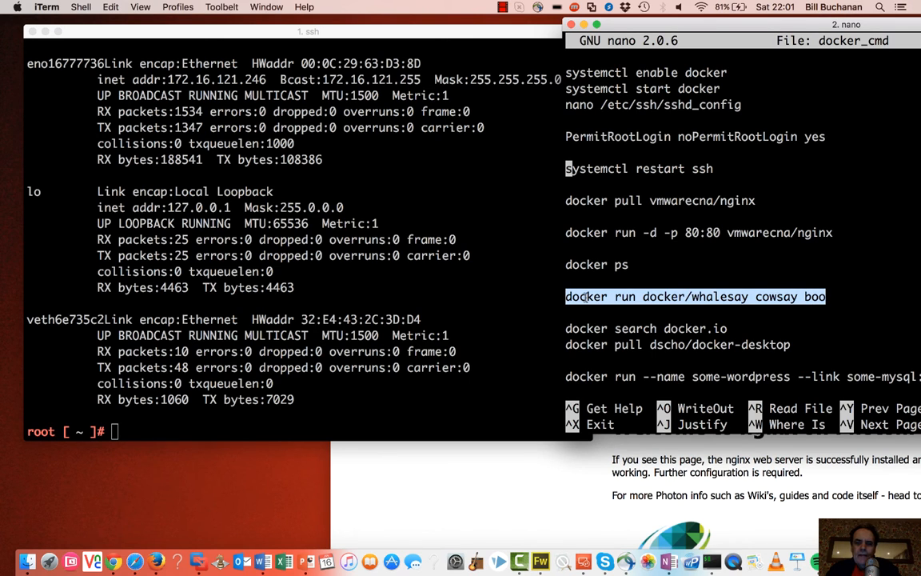
pyautogui.rightClick(695, 297)
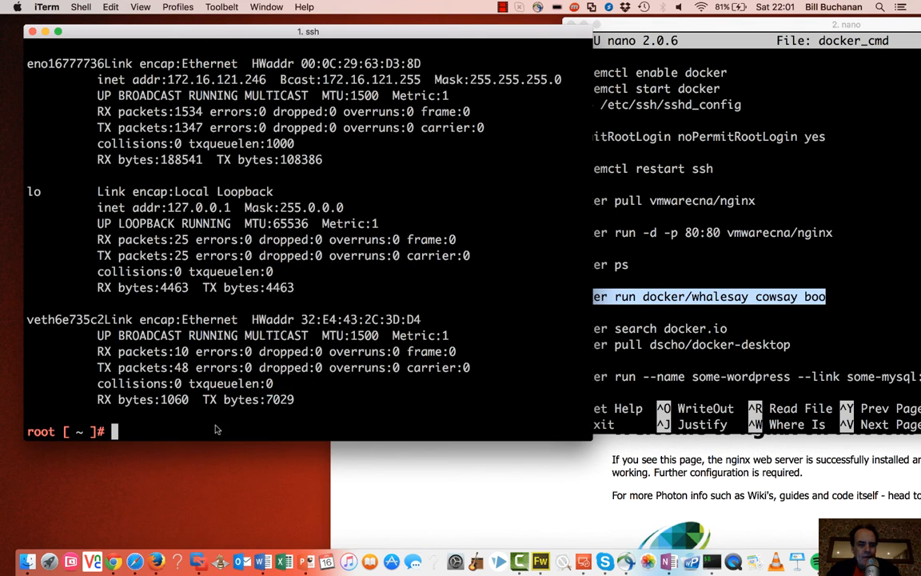
# - Paste and run the whalesay command in the ssh session, printing a whale saying boop
pyautogui.write('bytes:7029')
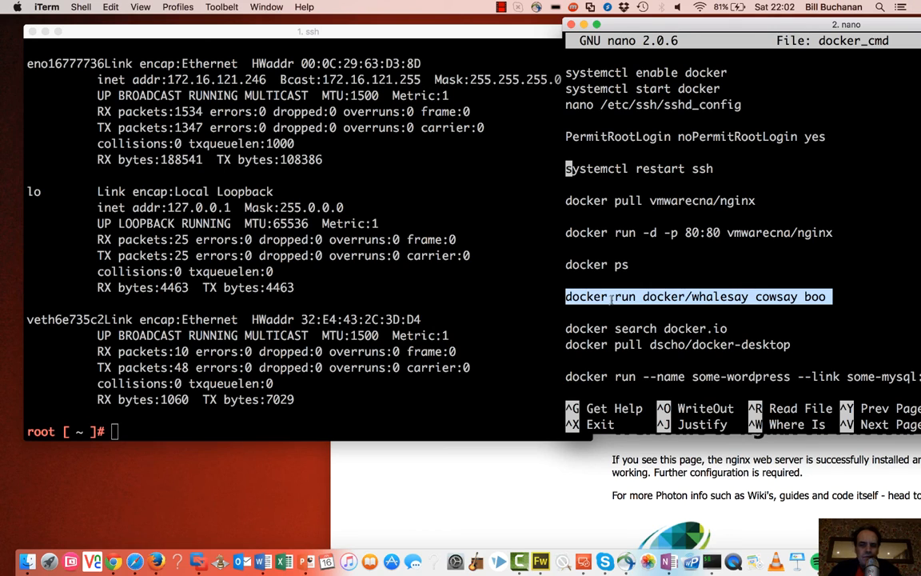
pyautogui.rightClick(695, 297)
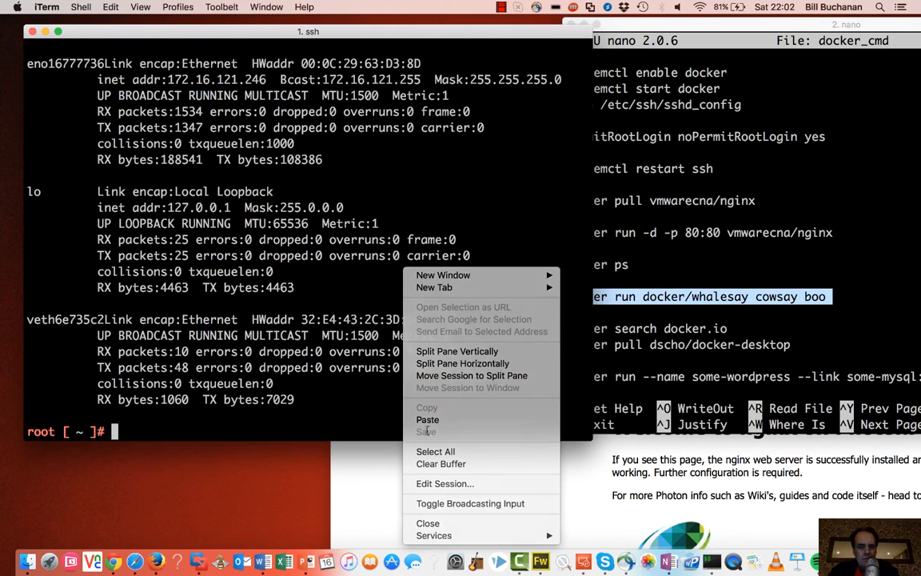
pyautogui.moveTo(428, 419)
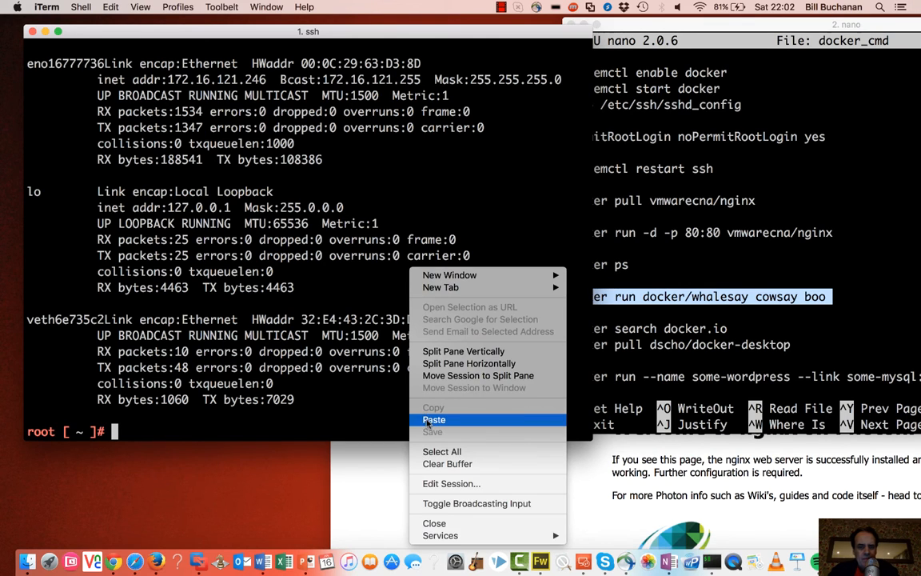
pyautogui.click(433, 419)
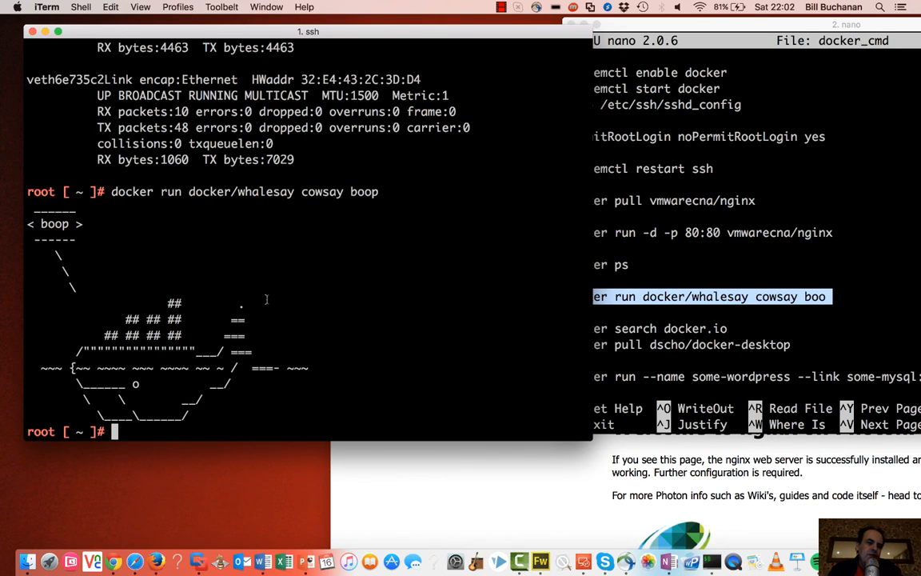
pyautogui.moveTo(144, 225)
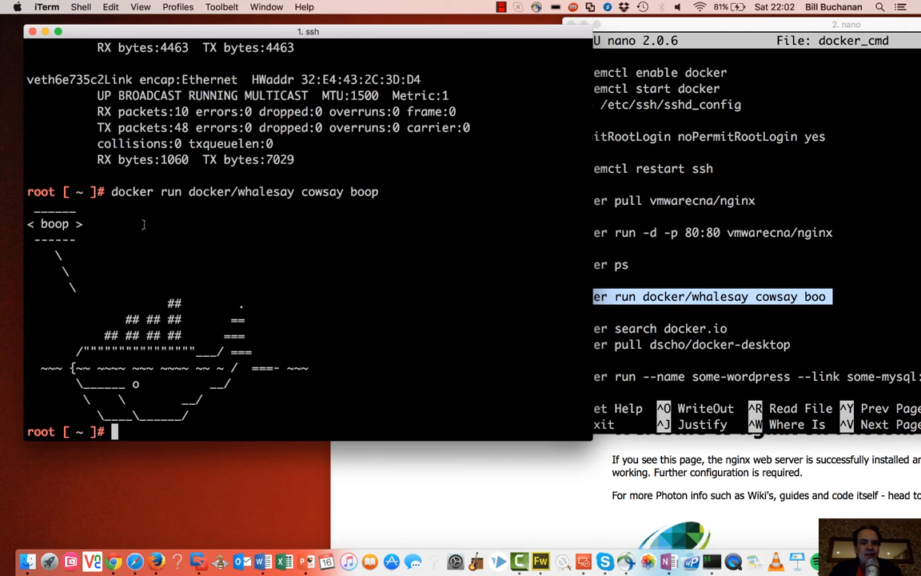
pyautogui.moveTo(346, 244)
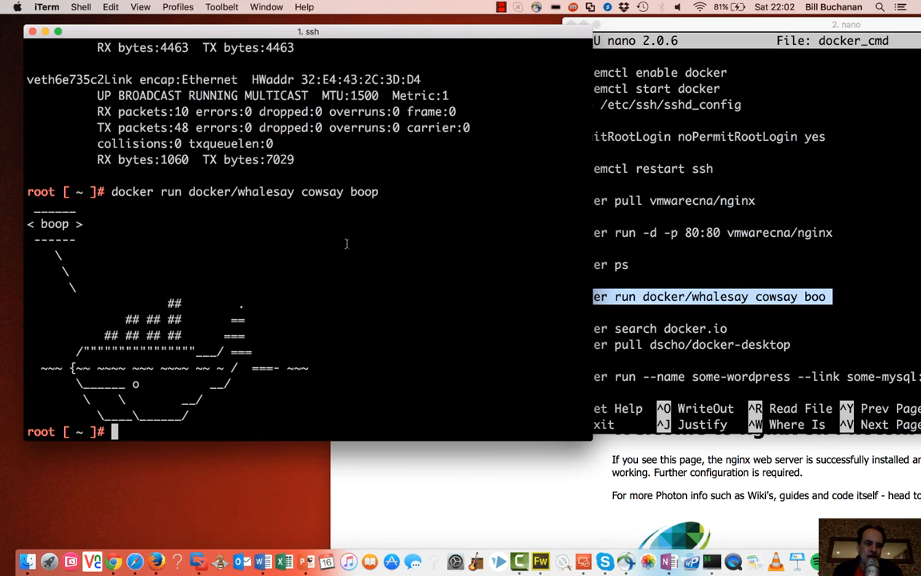
pyautogui.moveTo(764, 381)
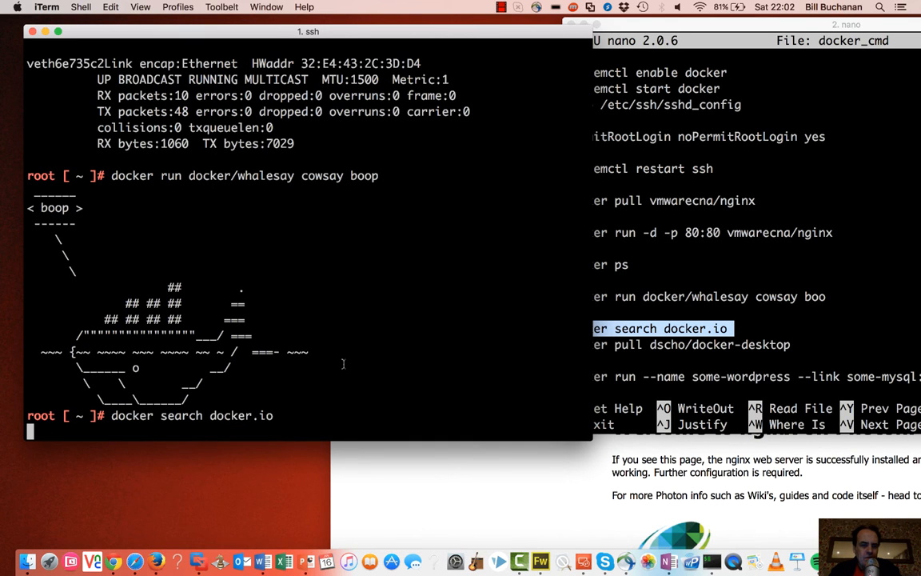
# - Run 'docker search docker.io', then trim the recalled command back to docker
pyautogui.press('Return')
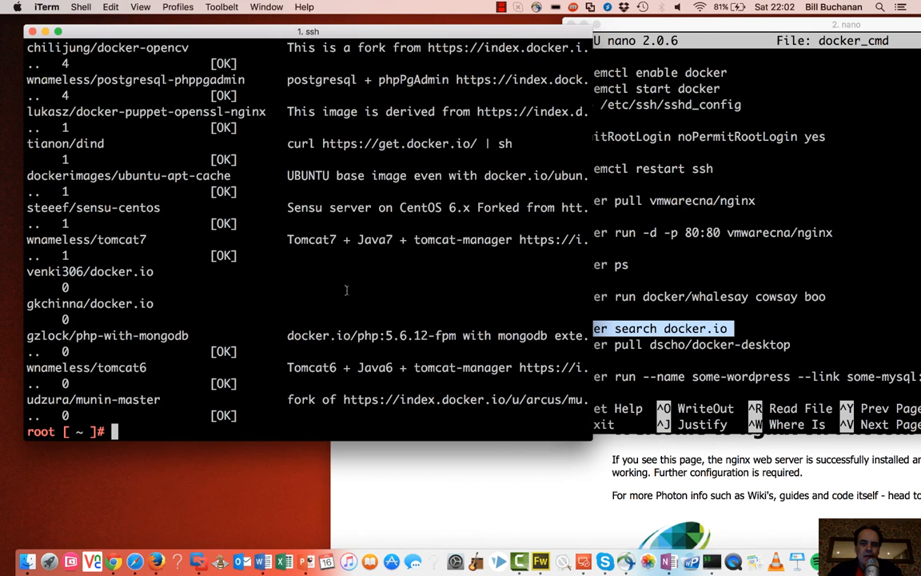
pyautogui.write('docker search docker.io')
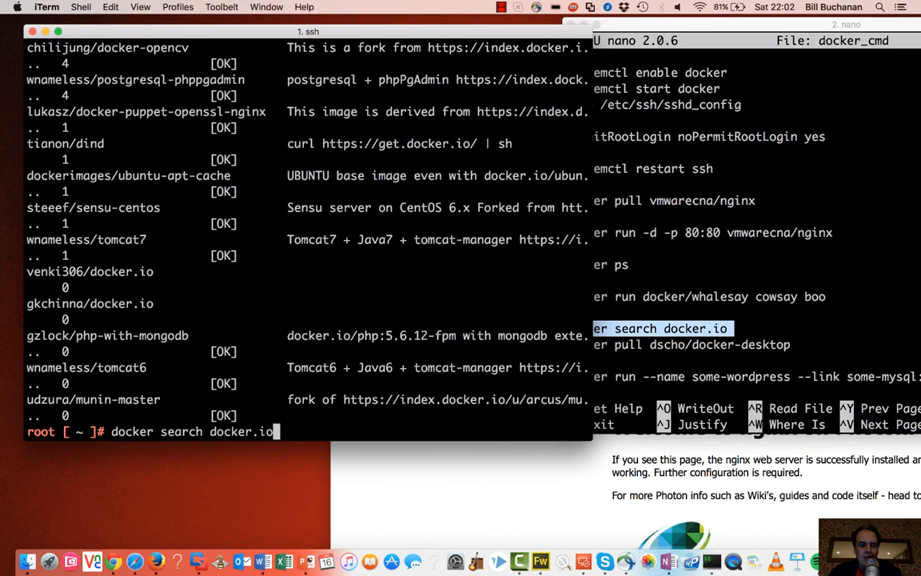
pyautogui.press('Backspace')
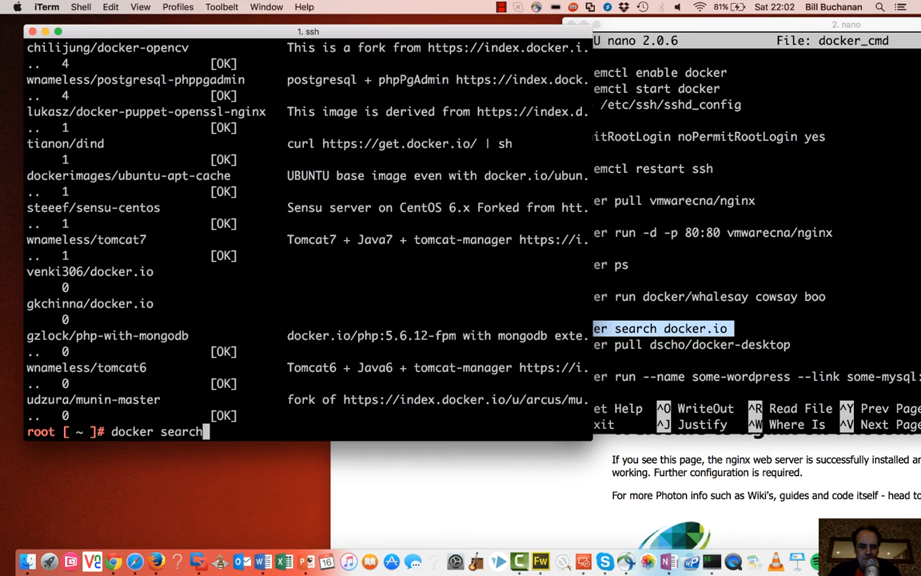
pyautogui.press('BackSpace')
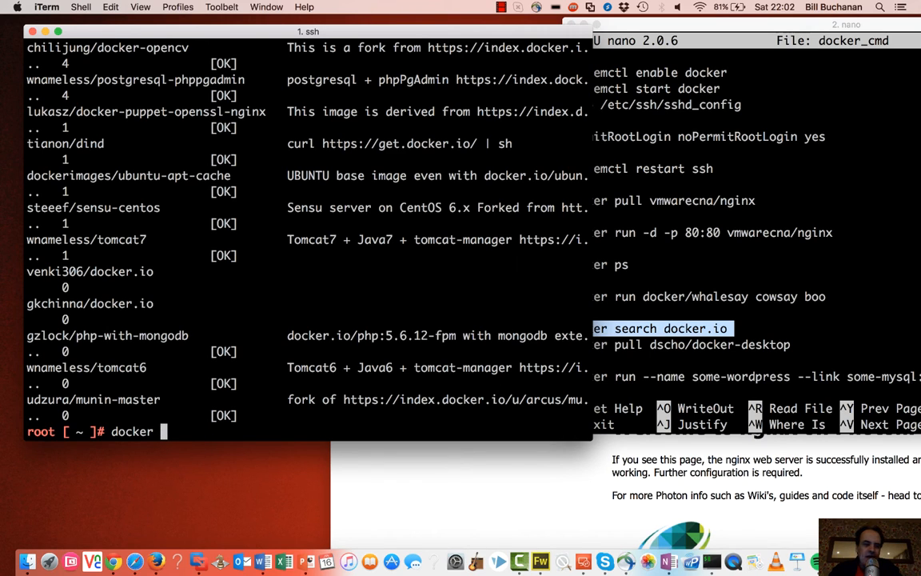
# - Run 'docker pull wordpress' to fetch the latest WordPress image
pyautogui.write('pull')
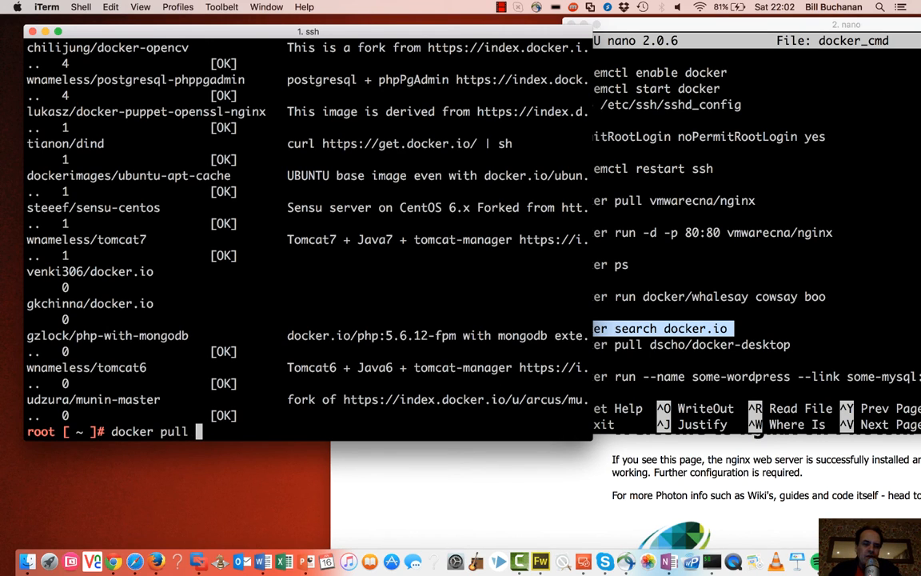
pyautogui.write('wordpress')
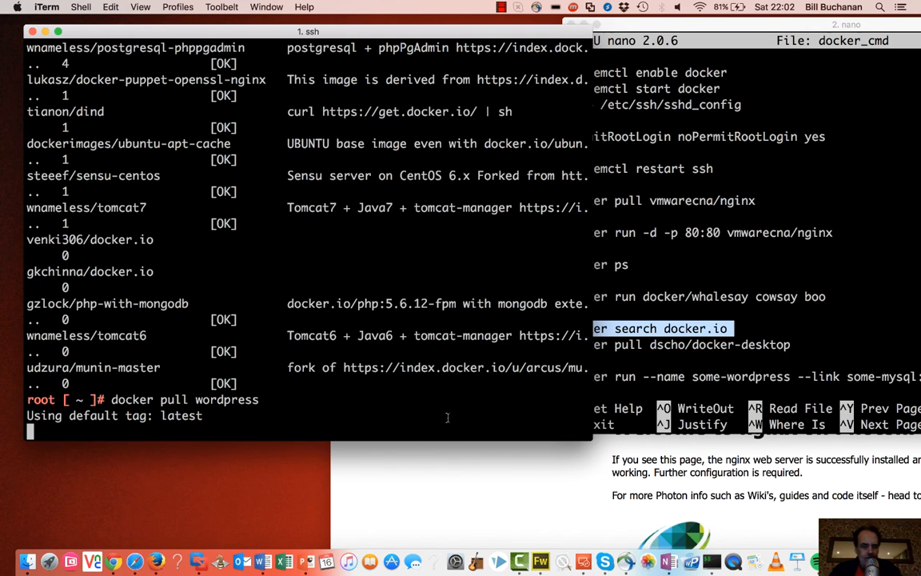
pyautogui.moveTo(432, 400)
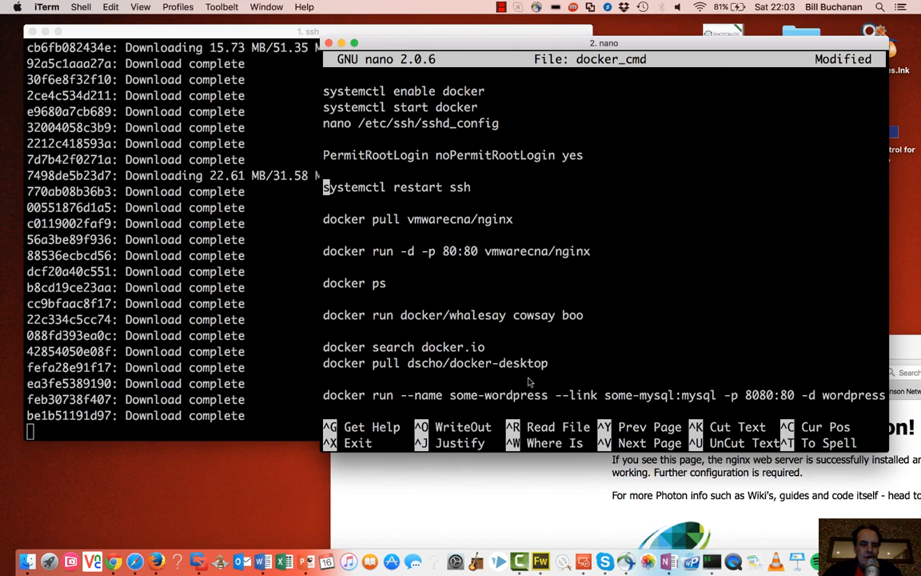
pyautogui.moveTo(404, 375)
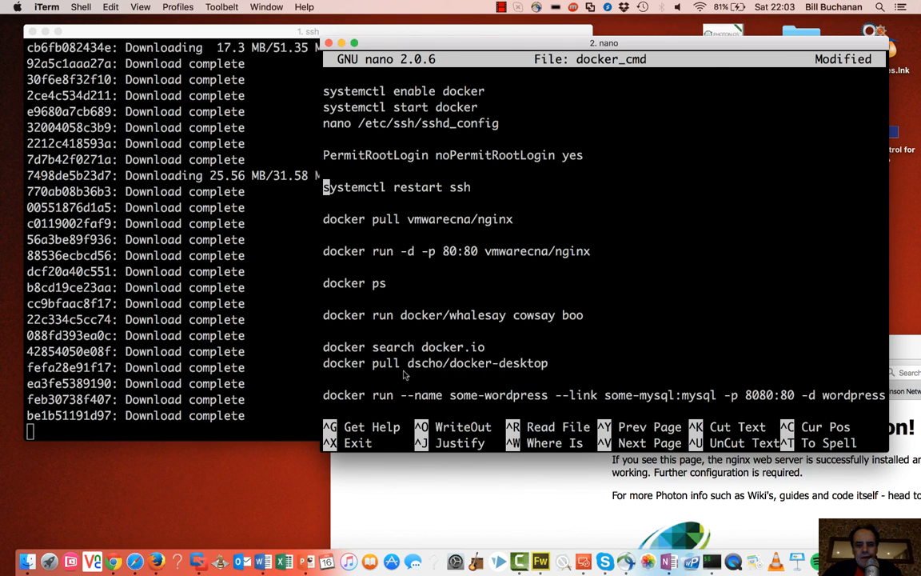
pyautogui.moveTo(482, 374)
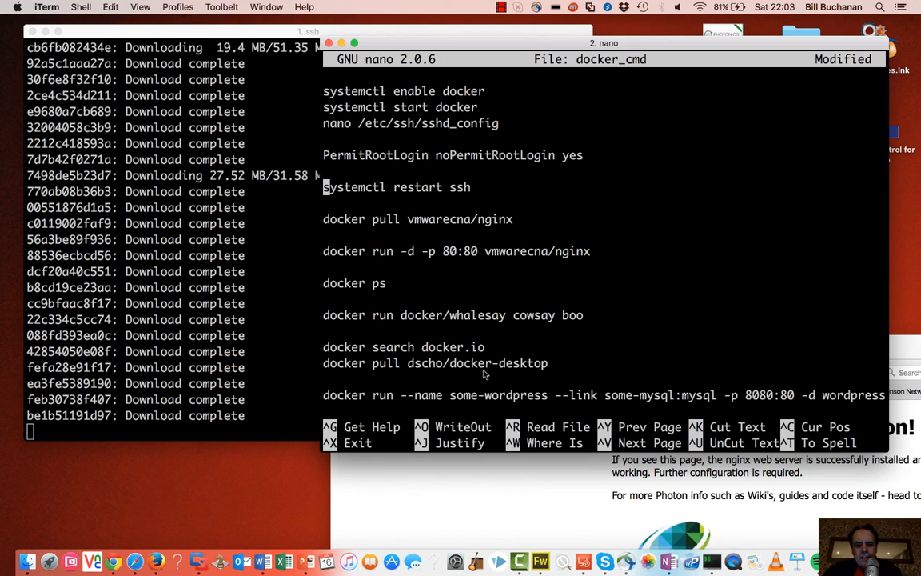
pyautogui.moveTo(438, 374)
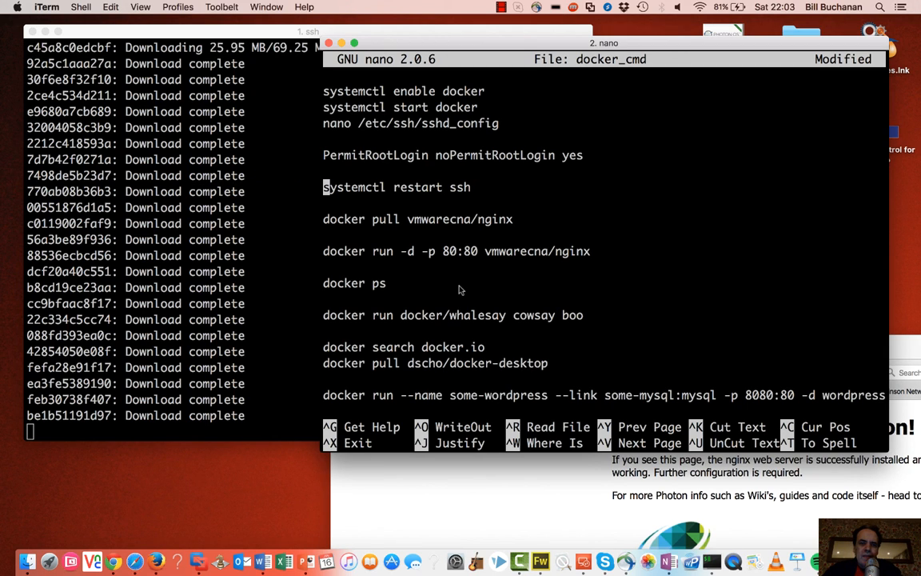
pyautogui.moveTo(482, 372)
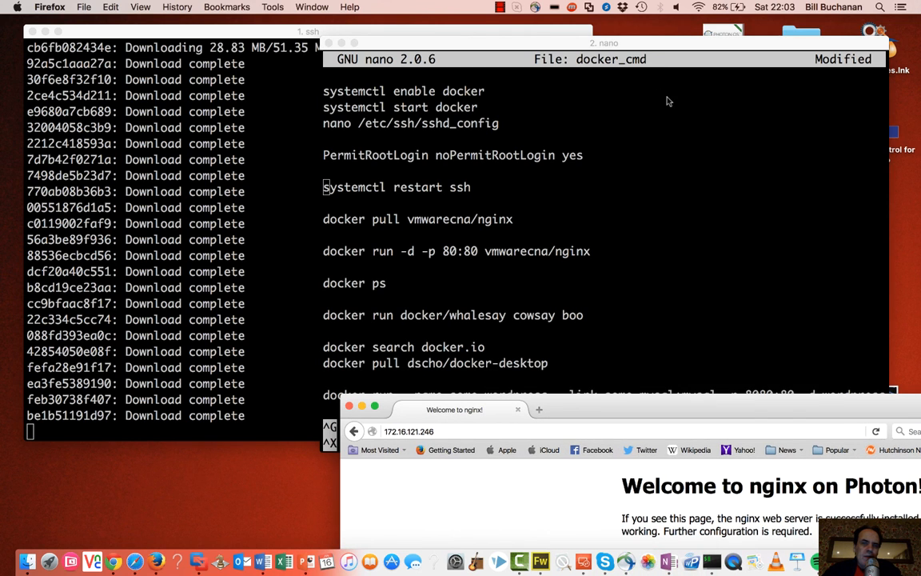
pyautogui.moveTo(637, 433)
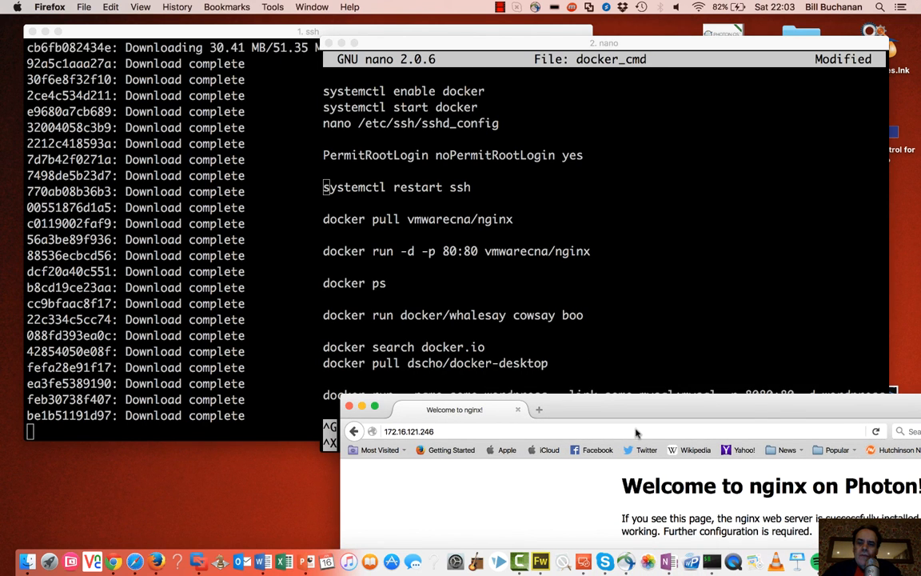